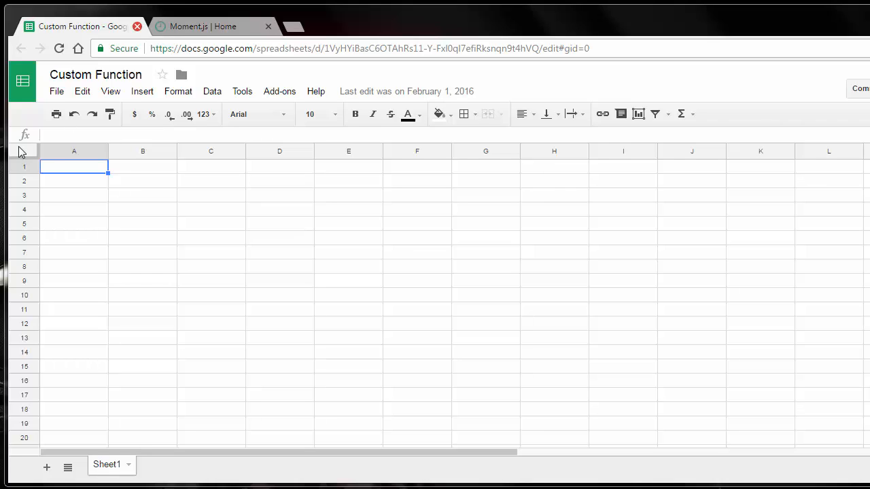
pyautogui.moveTo(79, 183)
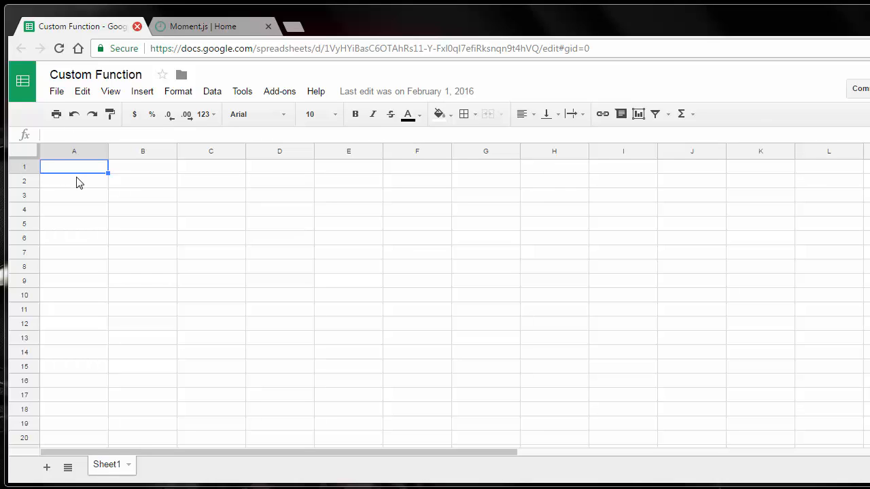
# Begin a formula in A1 with = and 'da', choosing DAY from the suggestions.
pyautogui.doubleClick(74, 167)
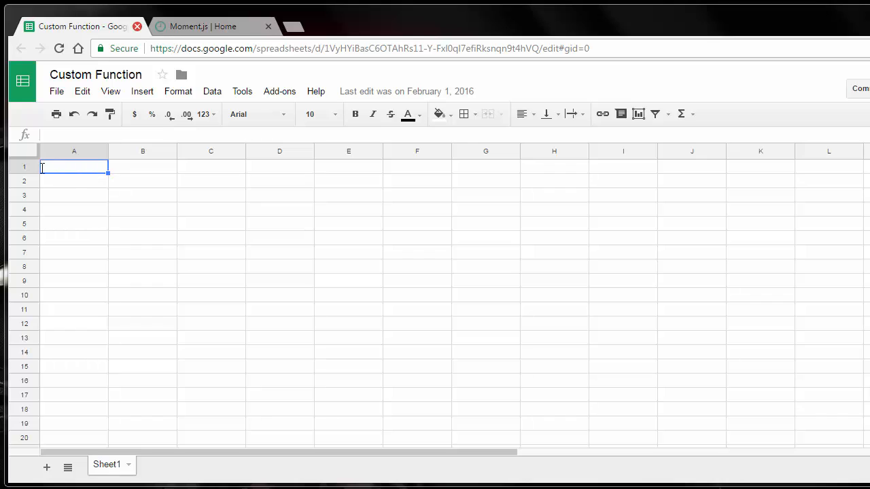
pyautogui.click(72, 181)
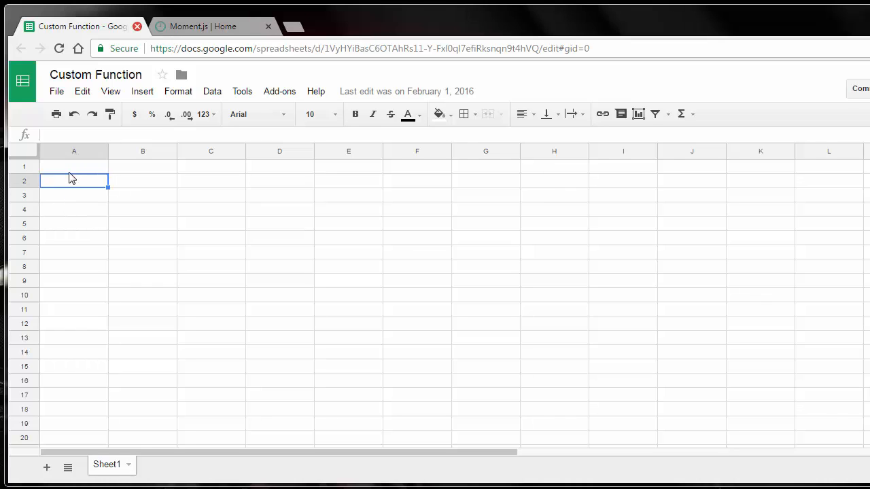
pyautogui.click(74, 166)
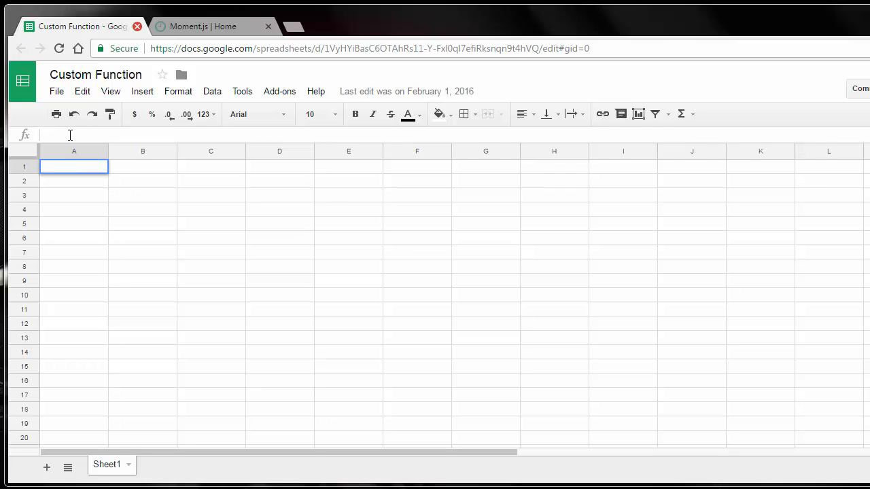
pyautogui.write('=')
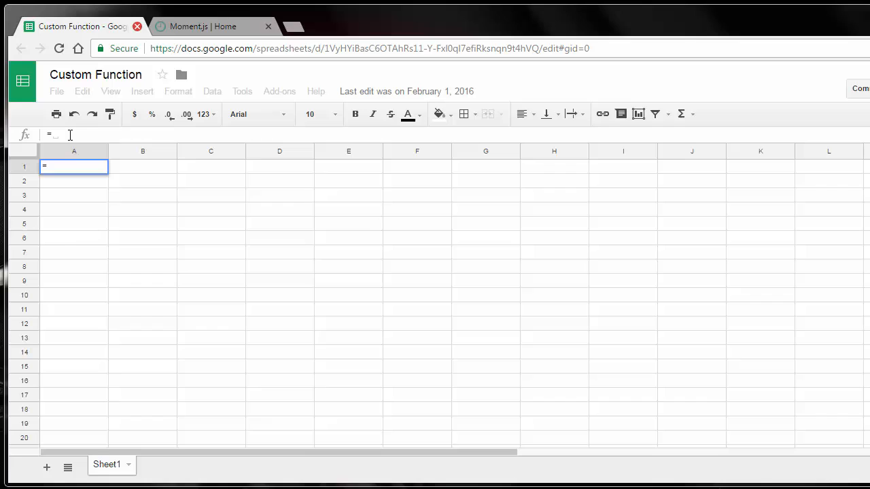
pyautogui.write('da')
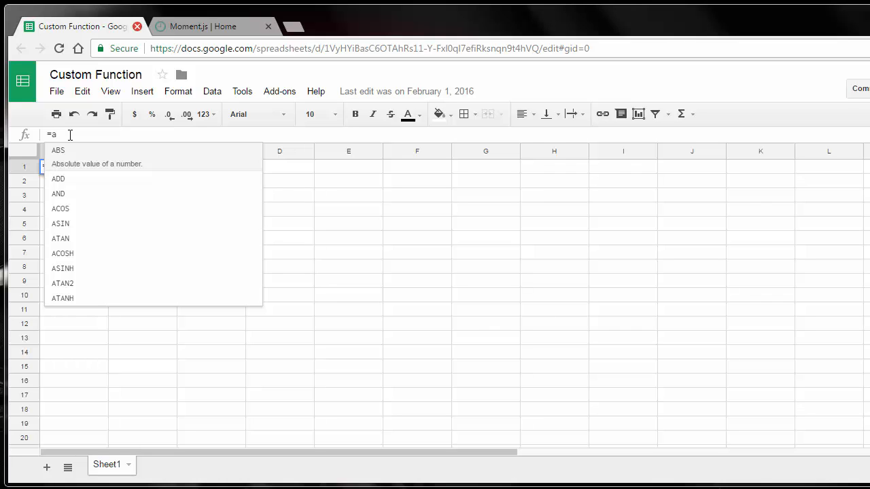
pyautogui.write('d')
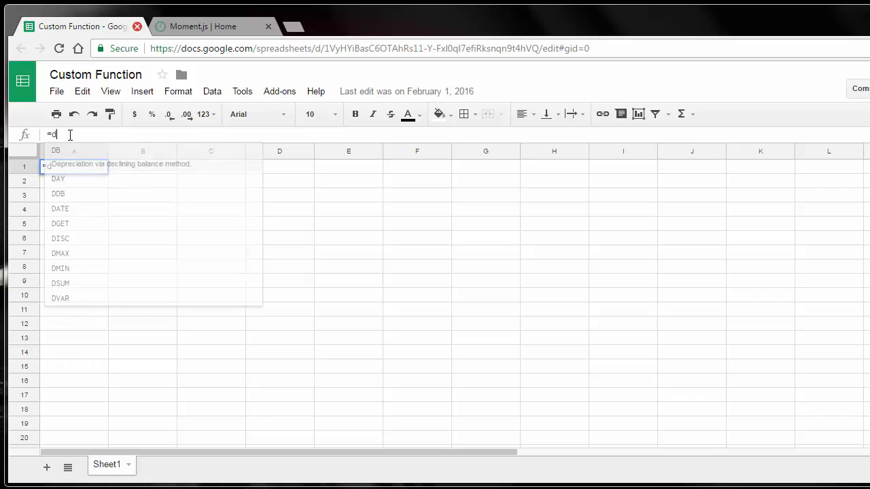
pyautogui.write('a')
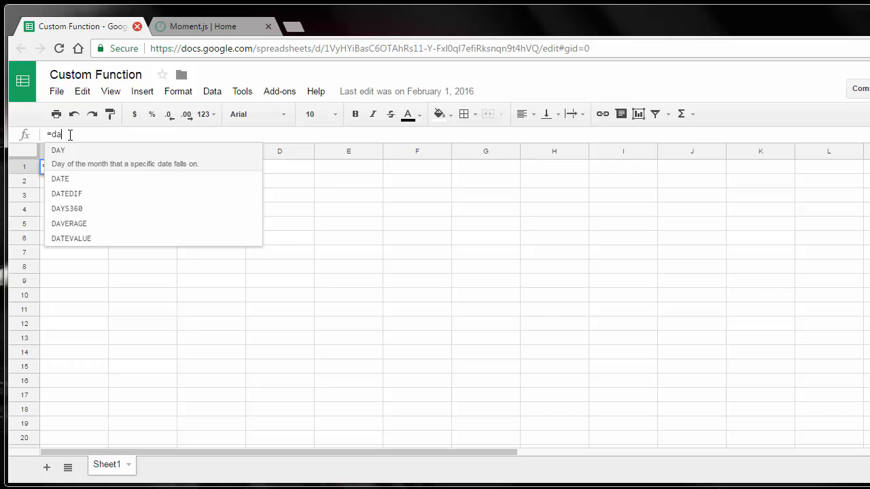
pyautogui.click(57, 150)
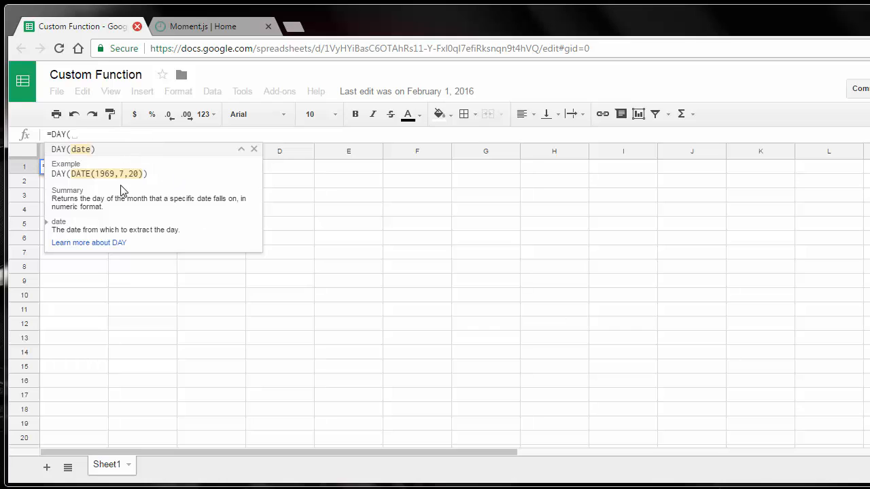
pyautogui.moveTo(107, 196)
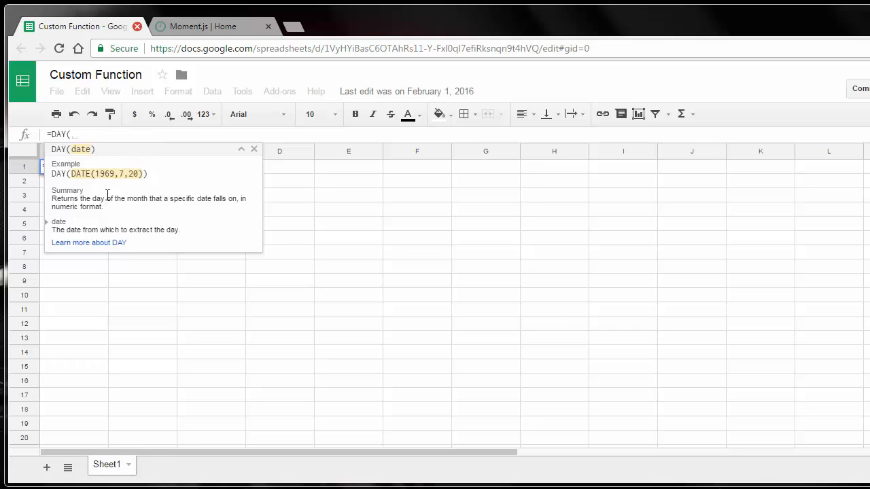
pyautogui.moveTo(138, 188)
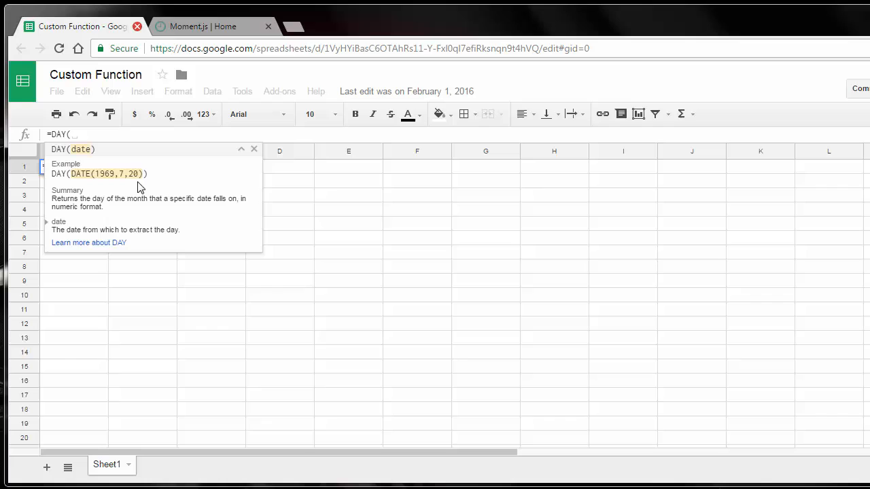
# Complete A1 as =DAY(DATE(2017,1,11)) so it returns 11, and dismiss the help popup.
pyautogui.doubleClick(99, 173)
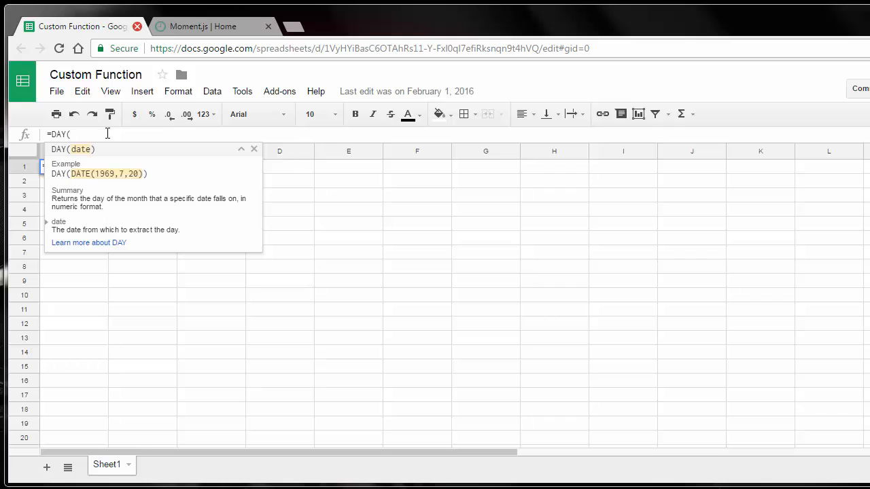
pyautogui.write('DATE(1969,7,20))')
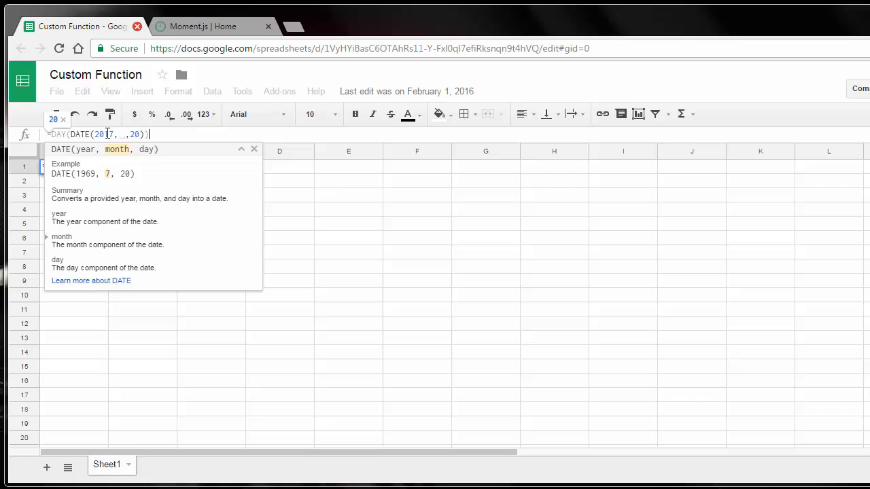
pyautogui.write('1')
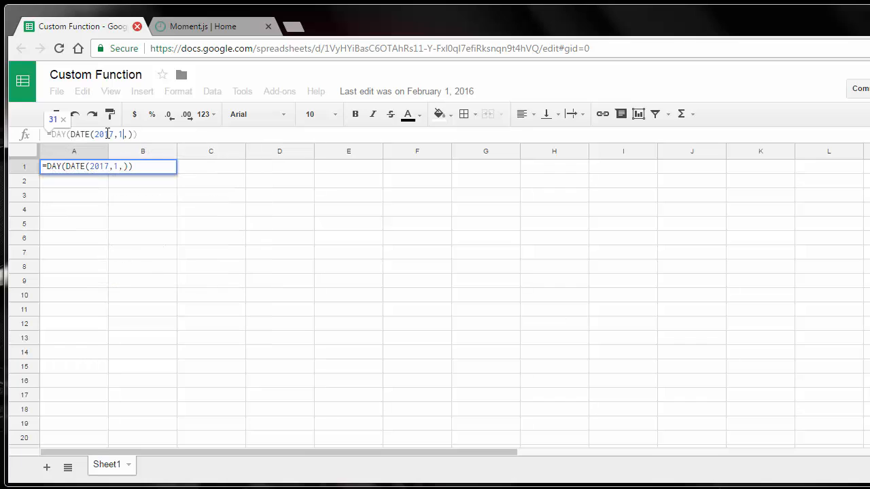
pyautogui.write('11')
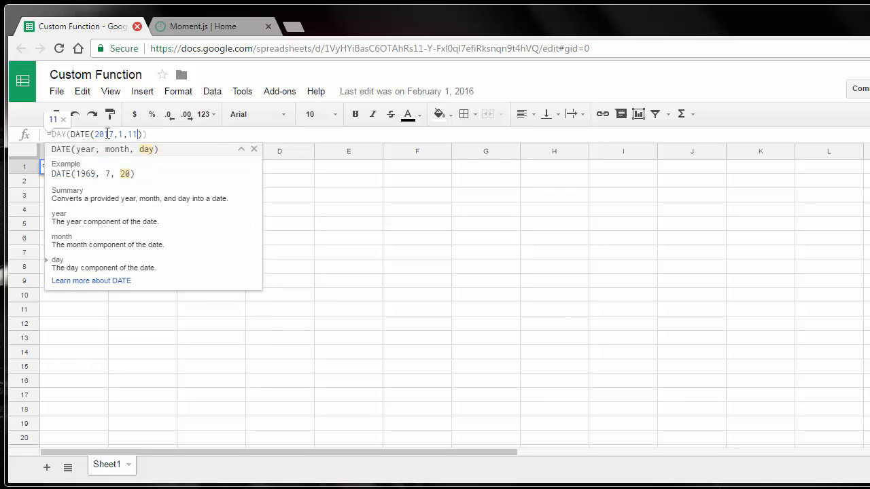
pyautogui.press('Enter')
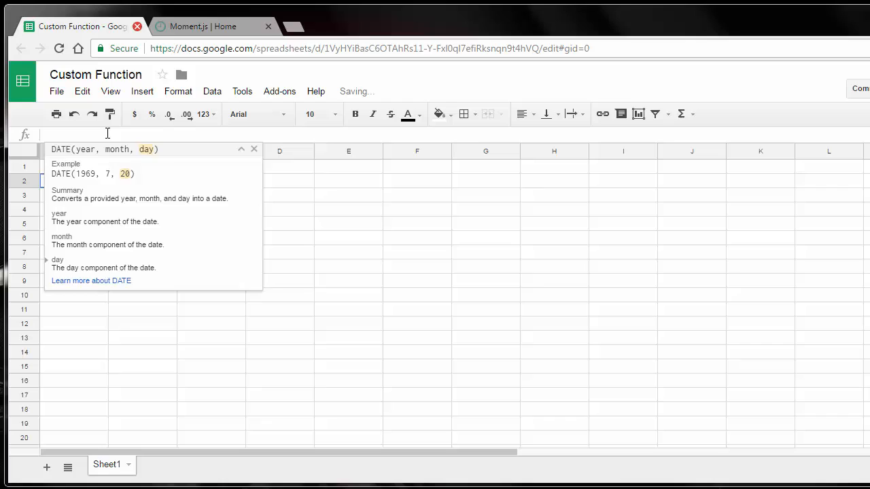
pyautogui.press('Enter')
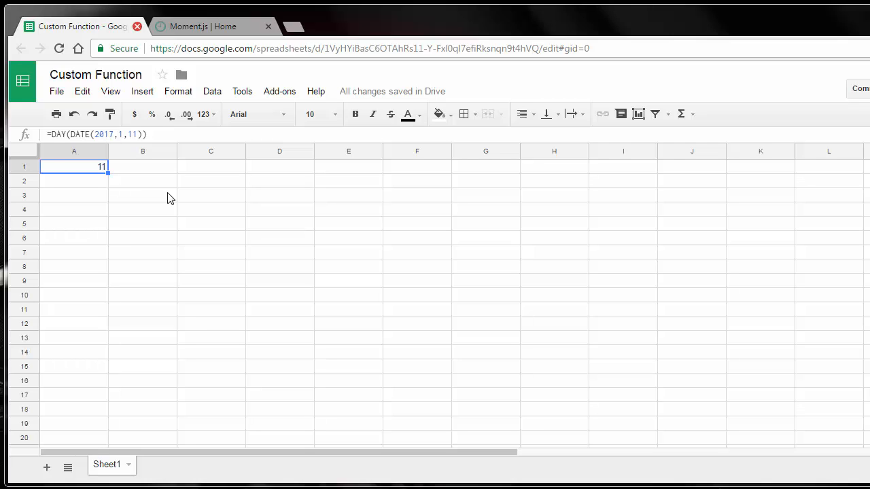
pyautogui.moveTo(234, 93)
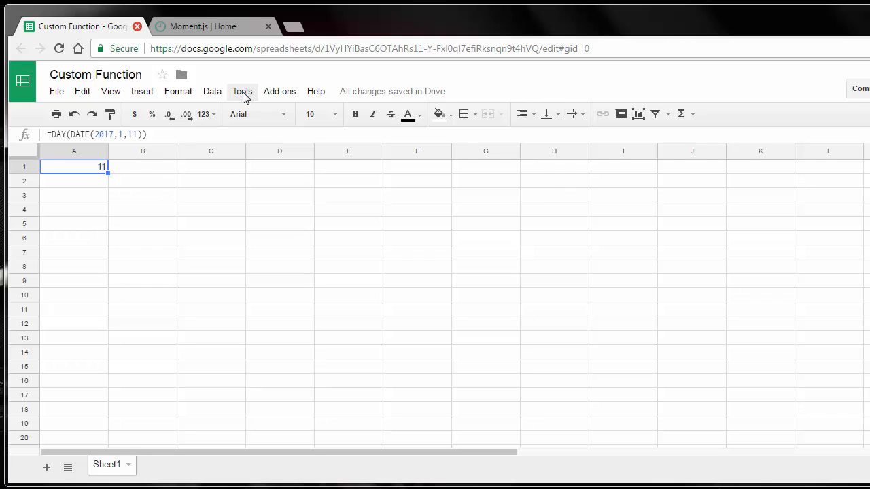
# Launch the spreadsheet's script editor from the Tools menu.
pyautogui.click(242, 91)
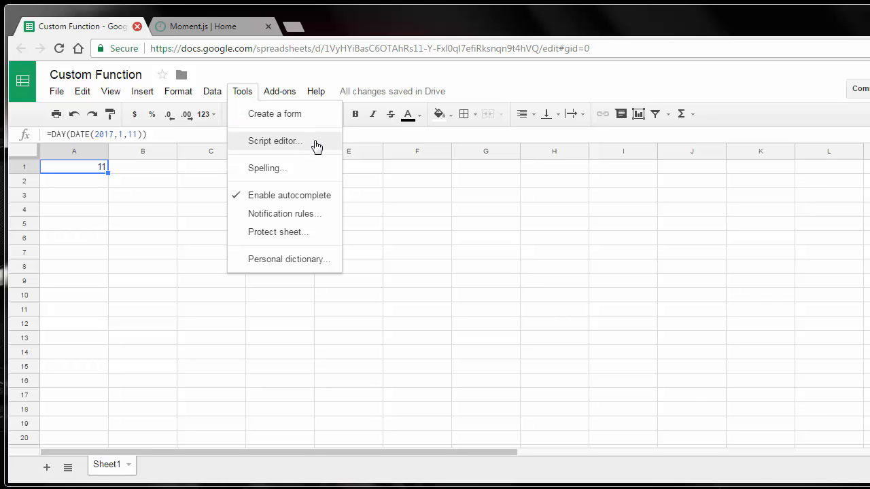
pyautogui.click(274, 140)
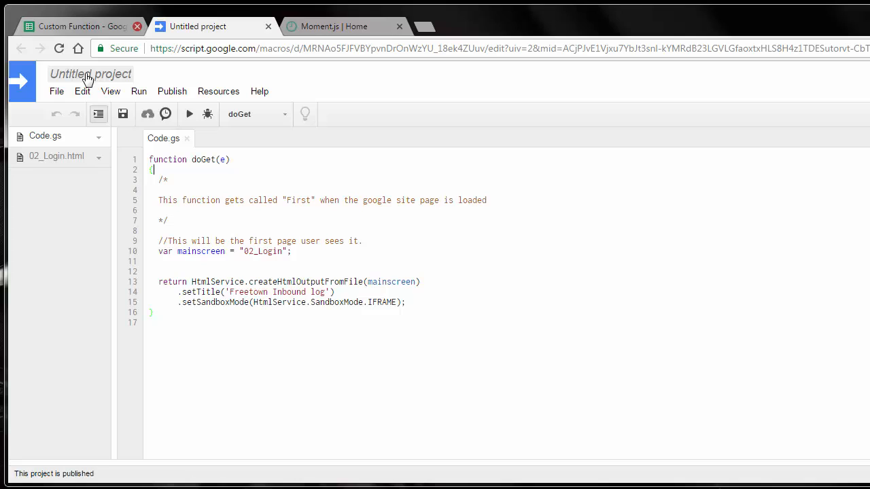
pyautogui.moveTo(169, 341)
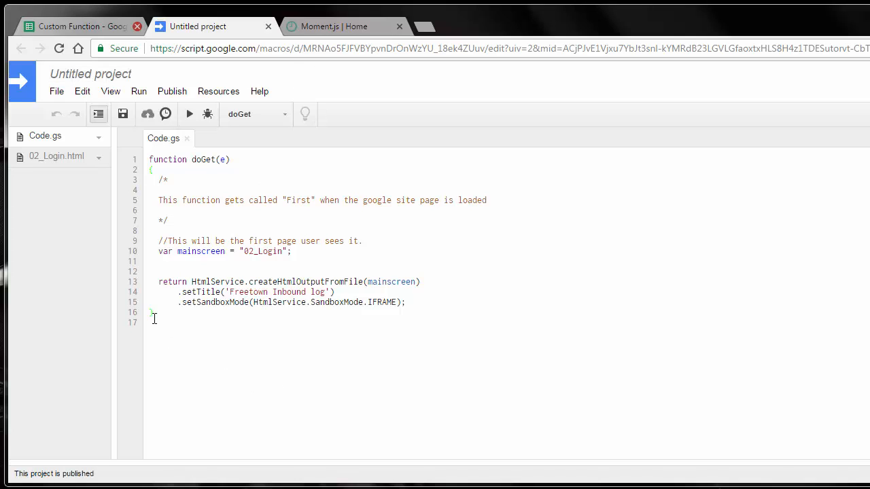
# Clear the old Code.gs code and rename the project 'Custom Function'.
pyautogui.press('ctrl+a')
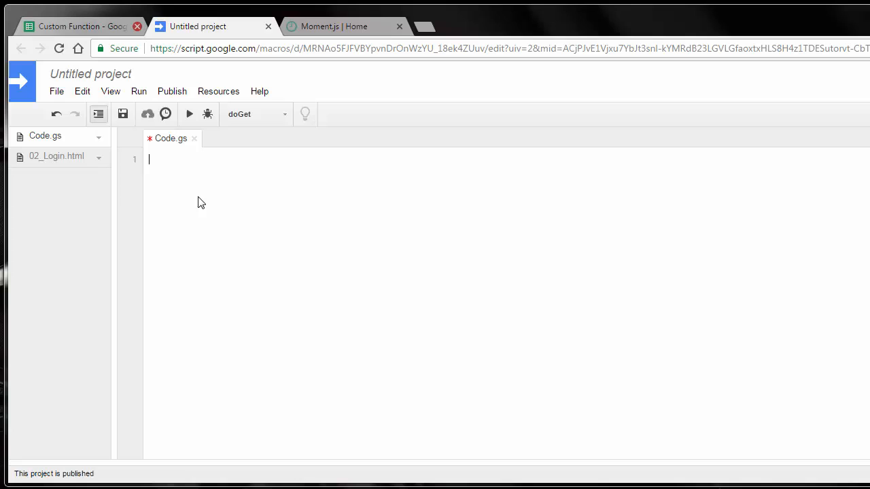
pyautogui.moveTo(100, 81)
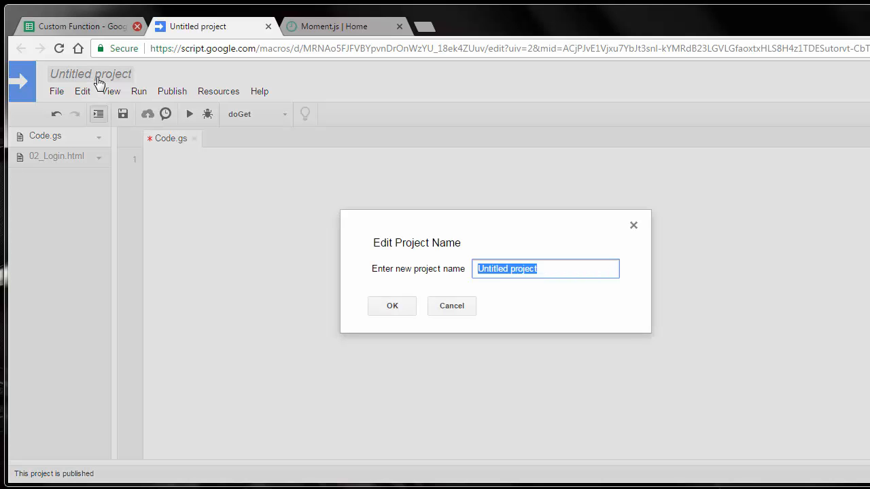
pyautogui.write('Cust')
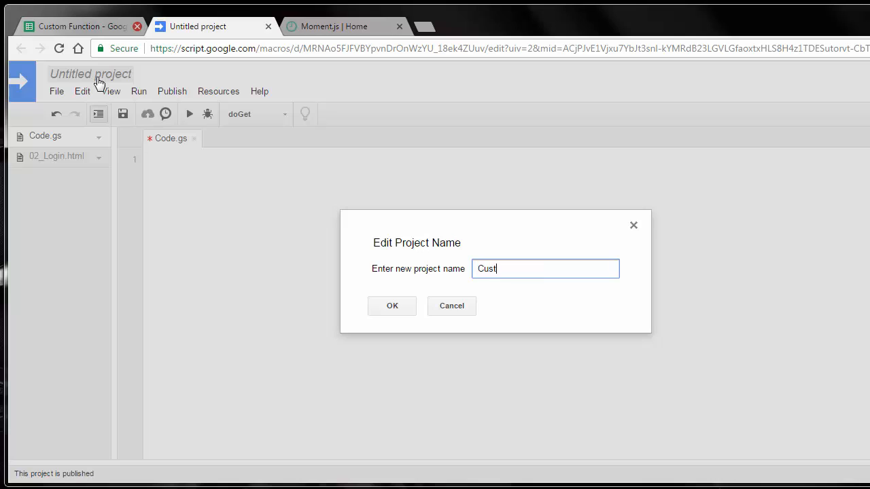
pyautogui.write('om F')
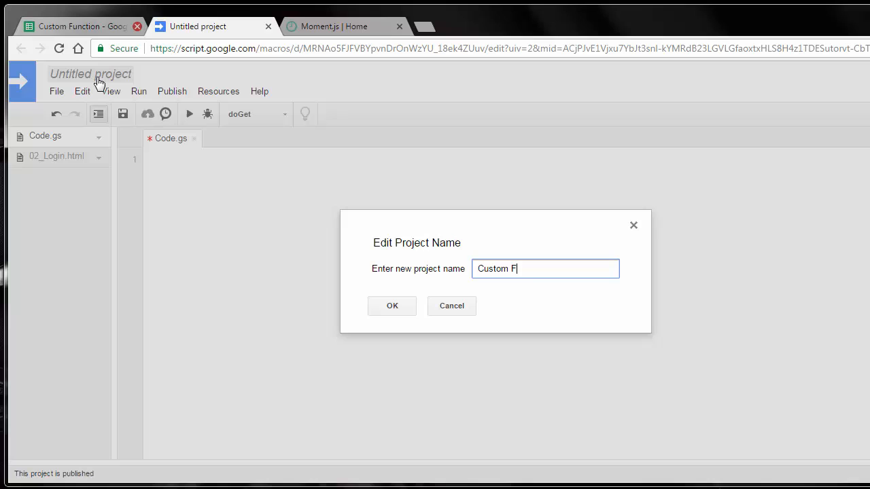
pyautogui.click(392, 306)
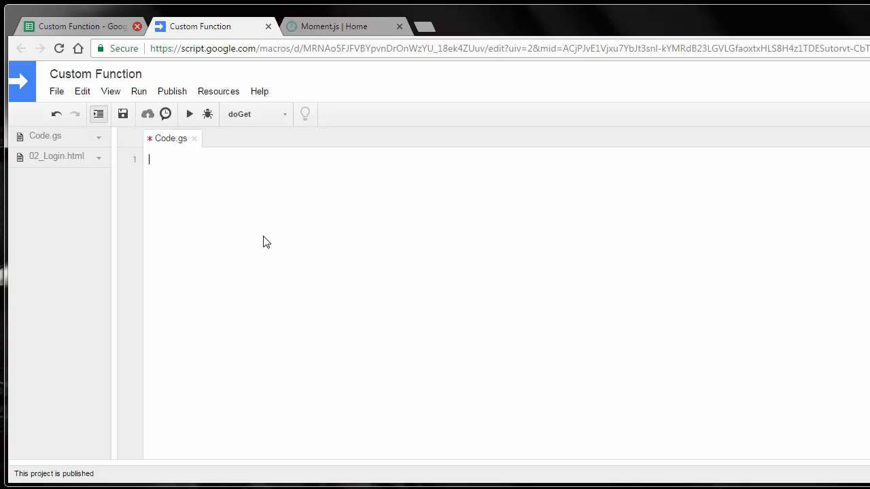
pyautogui.moveTo(271, 125)
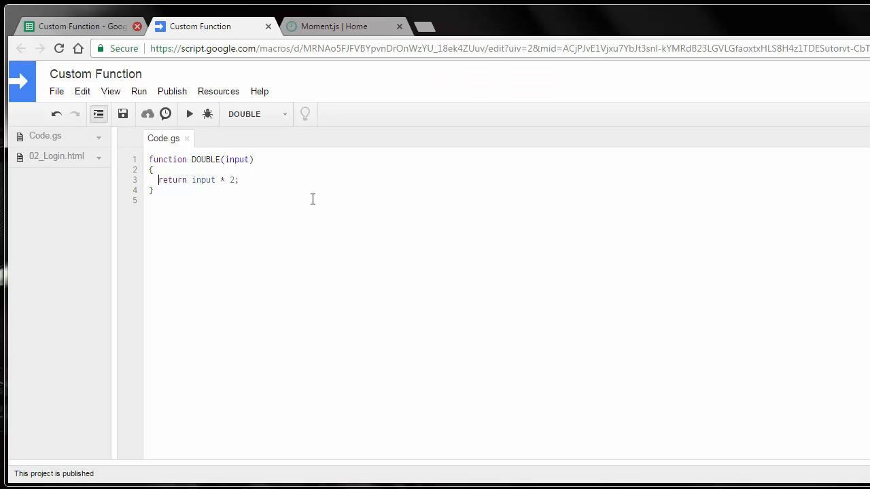
pyautogui.moveTo(123, 113)
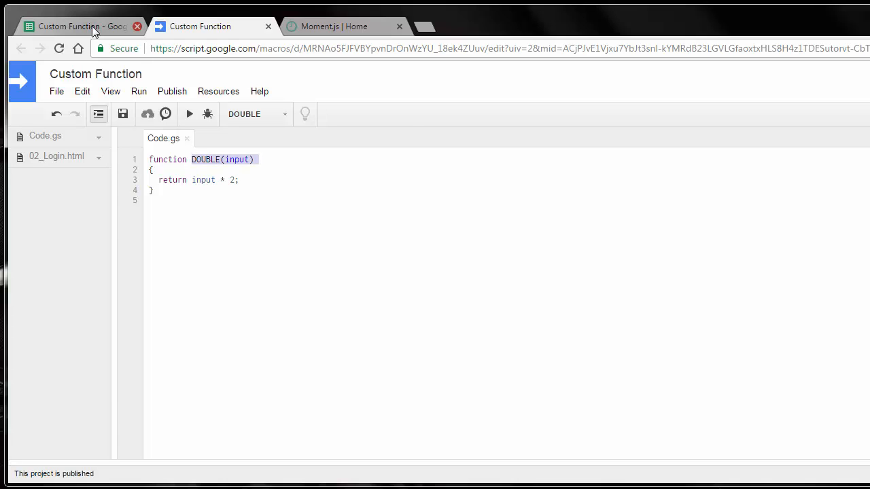
# Enter =DOUBLE(2) in A1 so it shows 8, then return to the script tab.
pyautogui.click(75, 25)
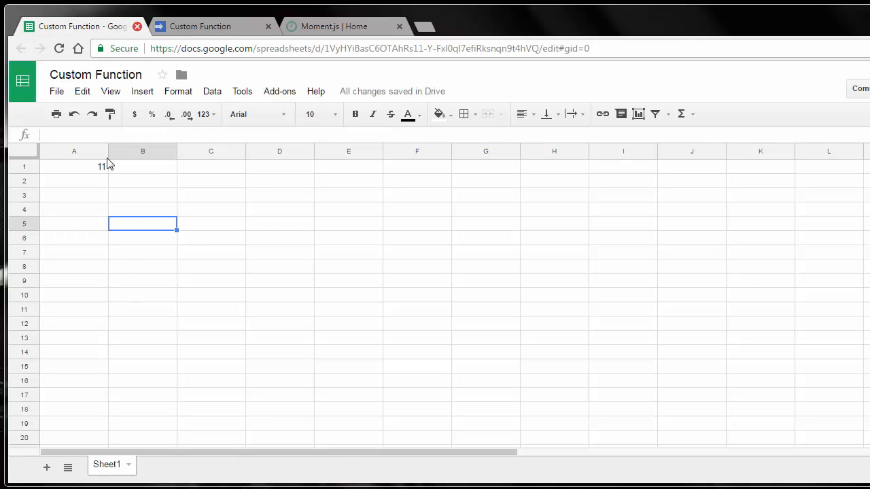
pyautogui.doubleClick(74, 167)
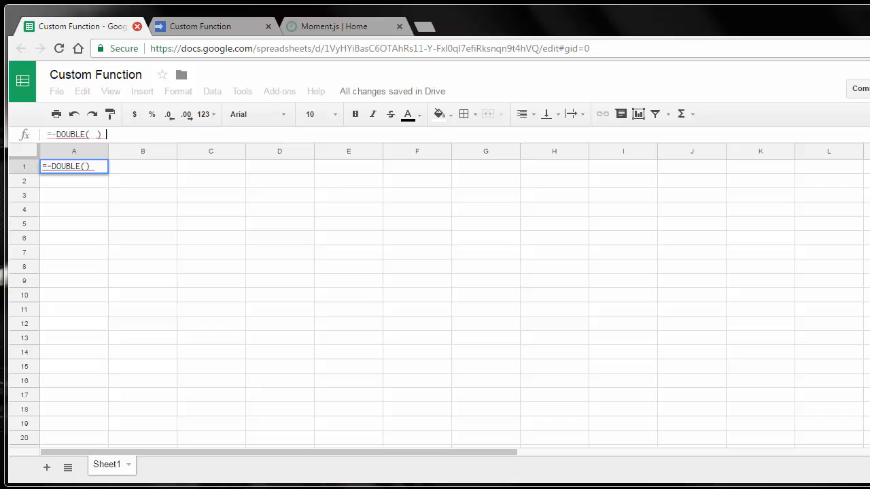
pyautogui.press('Backspace')
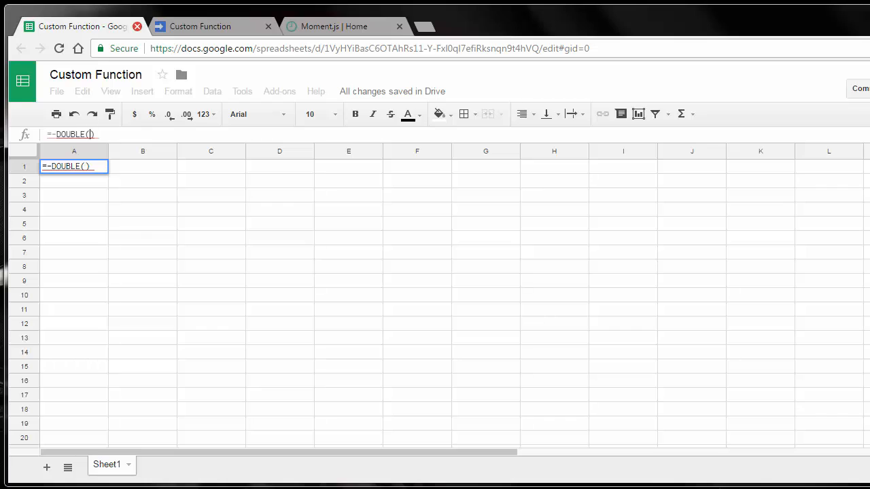
pyautogui.write('2')
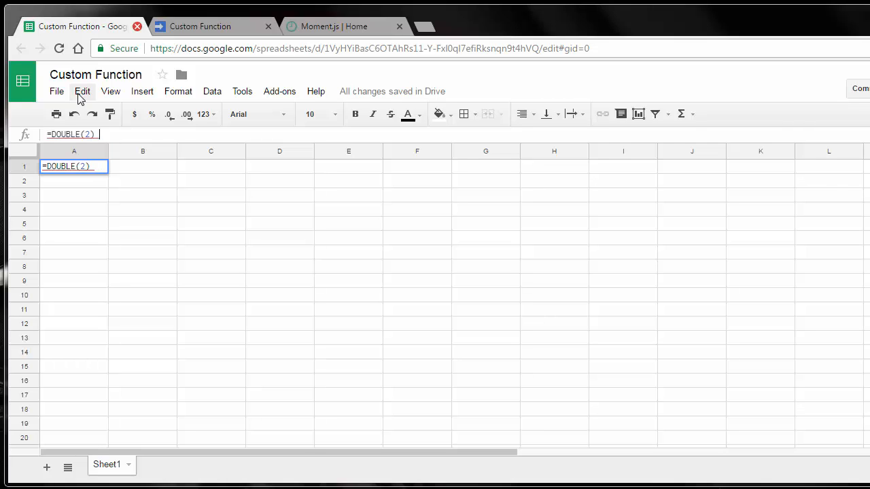
pyautogui.press('Enter')
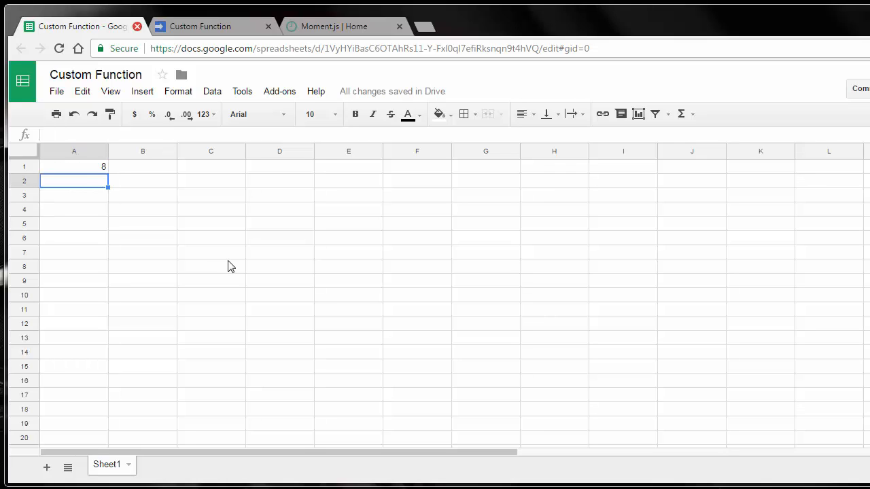
pyautogui.moveTo(232, 243)
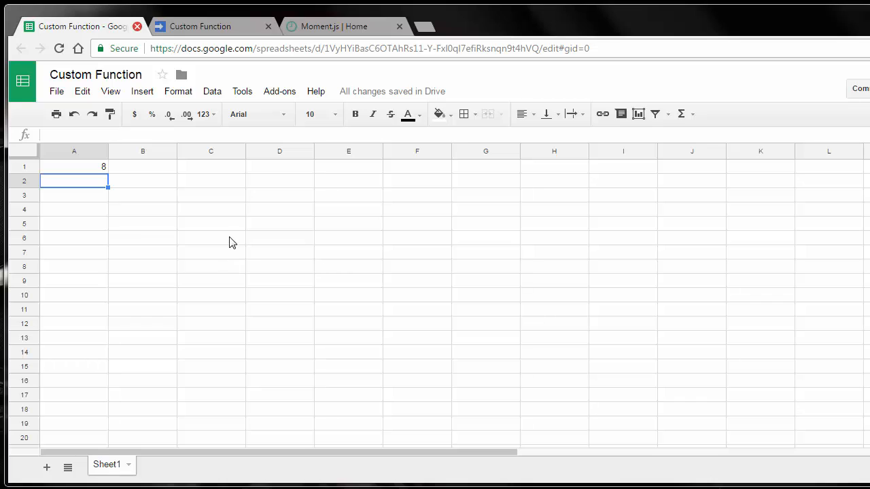
pyautogui.click(204, 26)
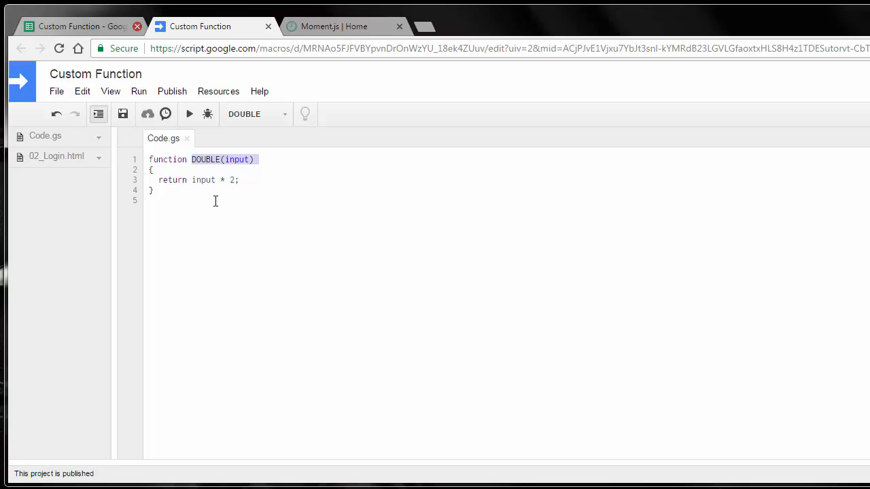
pyautogui.moveTo(201, 200)
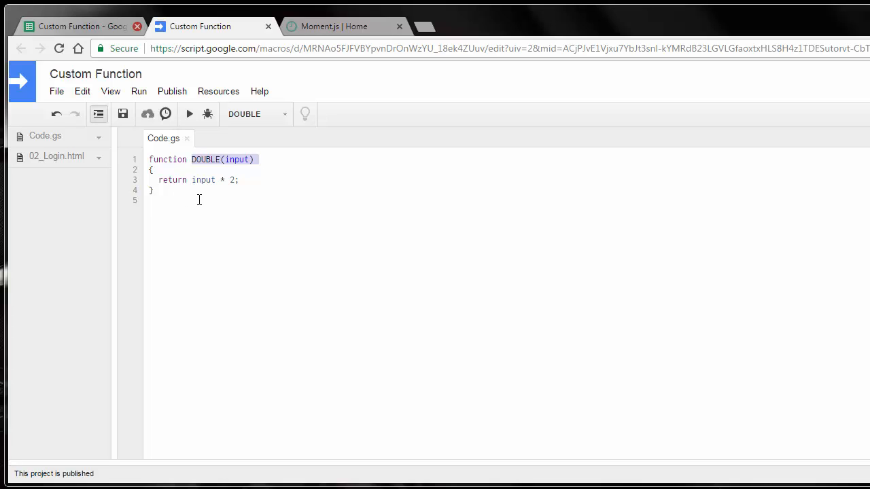
# Insert a blank line below the DOUBLE function in Code.gs.
pyautogui.press('Enter')
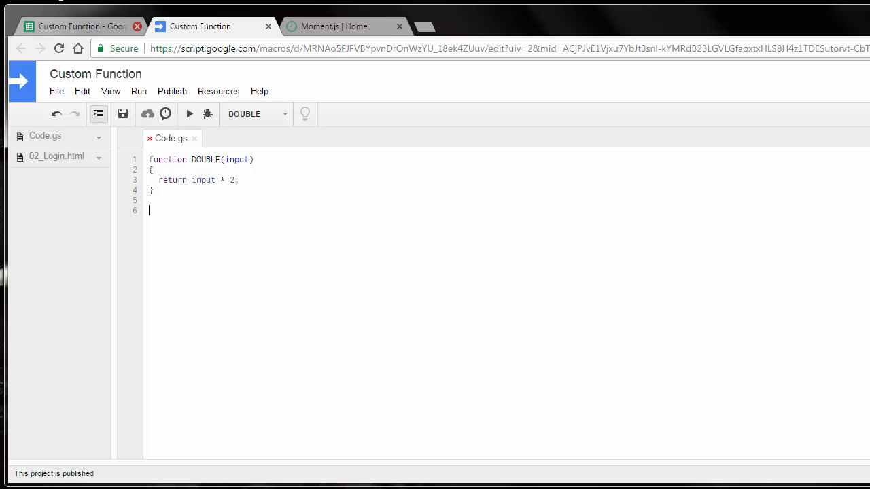
pyautogui.moveTo(607, 257)
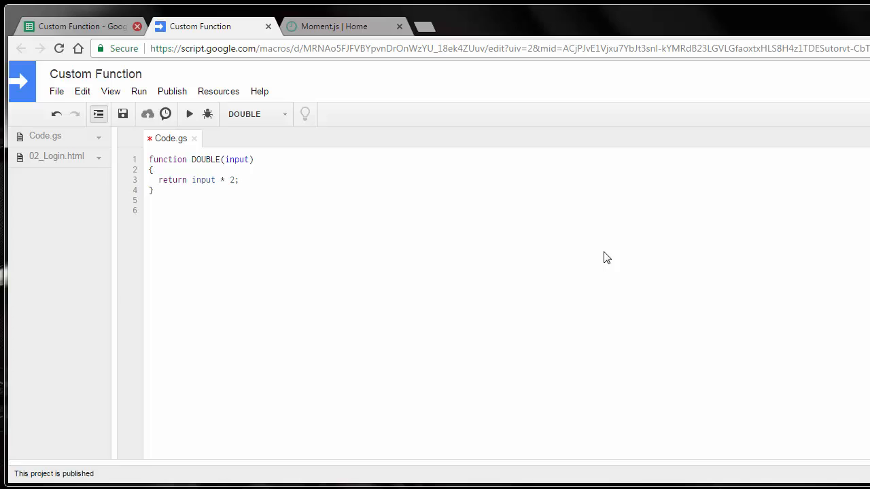
pyautogui.moveTo(604, 250)
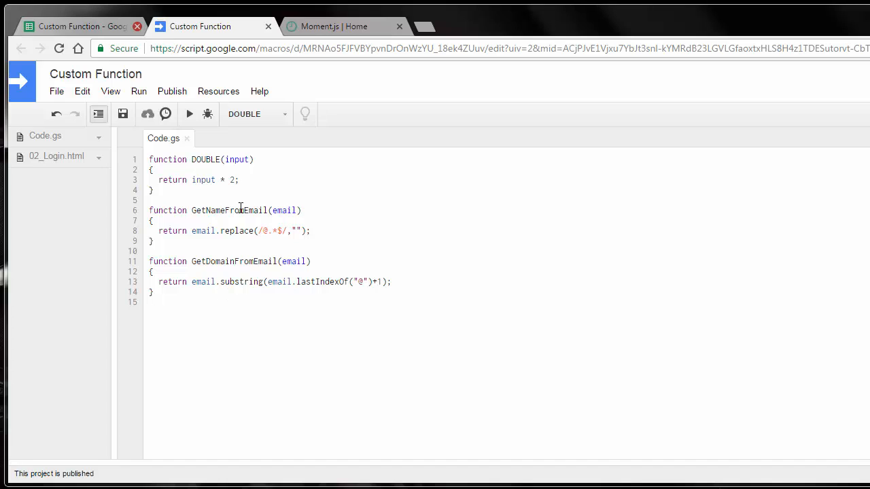
pyautogui.moveTo(247, 271)
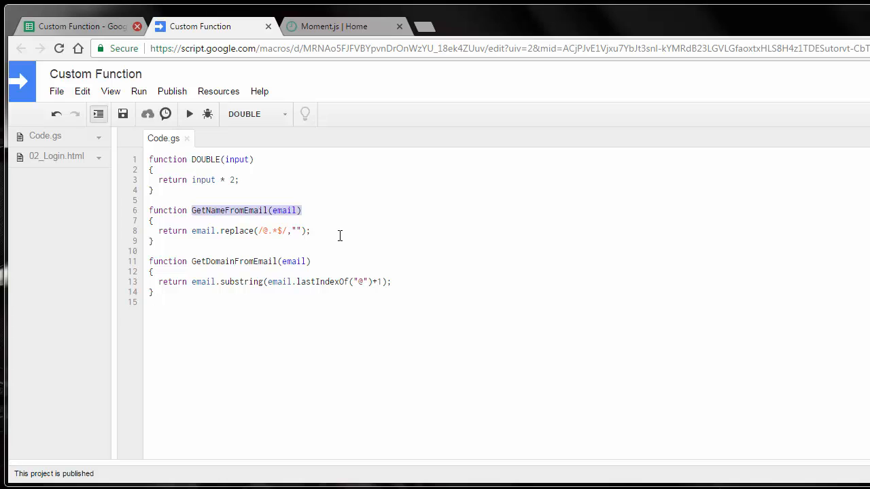
pyautogui.moveTo(80, 23)
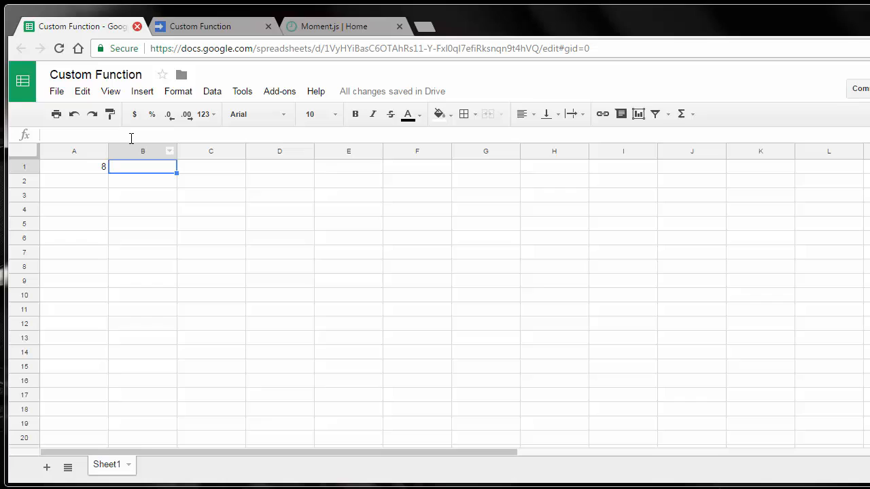
pyautogui.write('=GetNameFromEmail(email)')
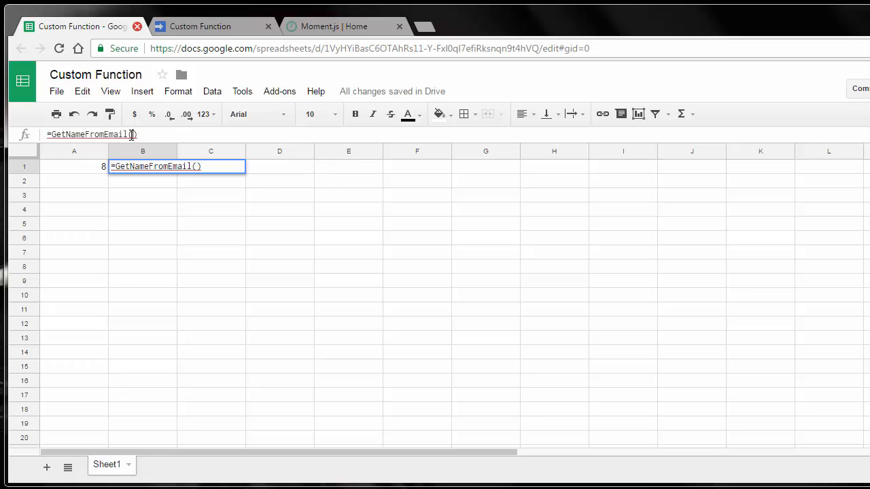
pyautogui.write('""')
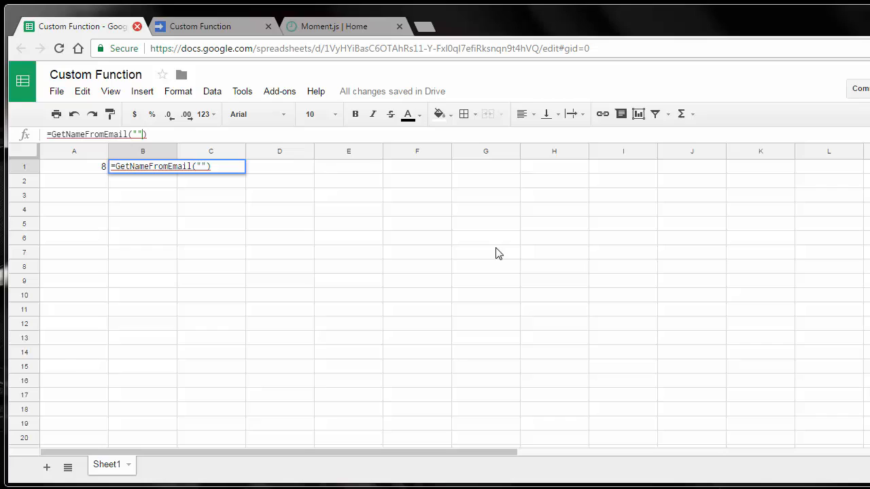
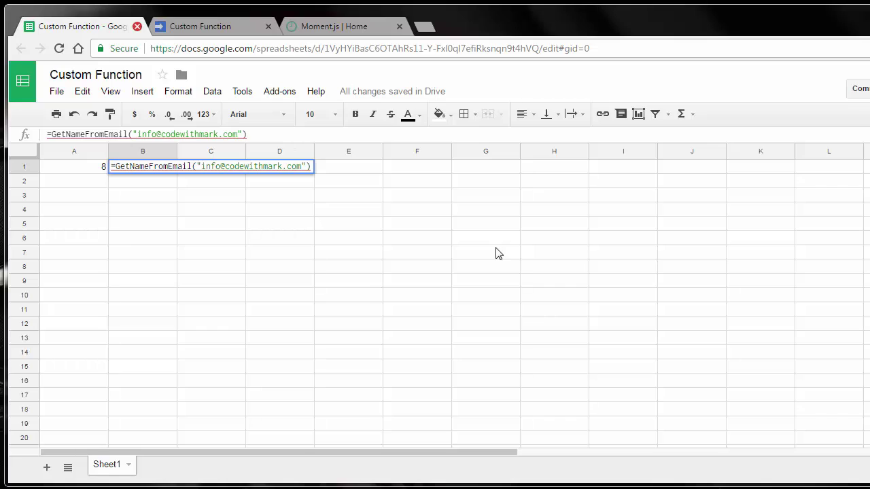
pyautogui.press('Enter')
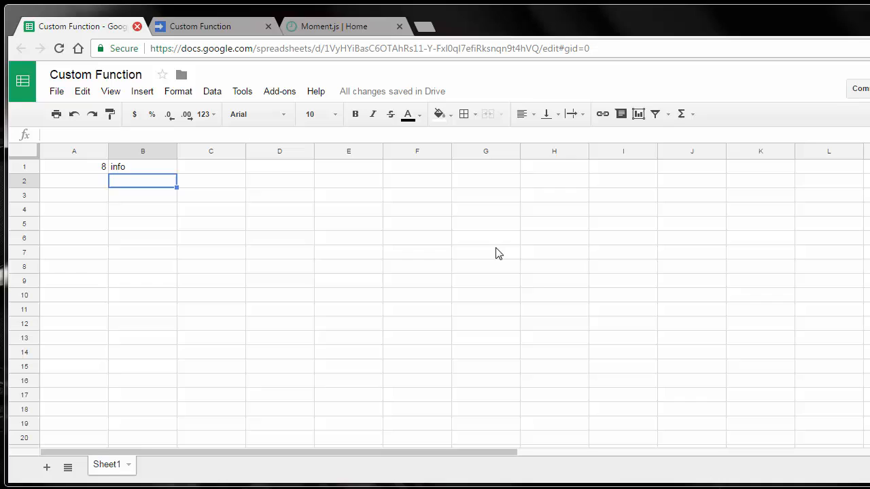
pyautogui.click(143, 166)
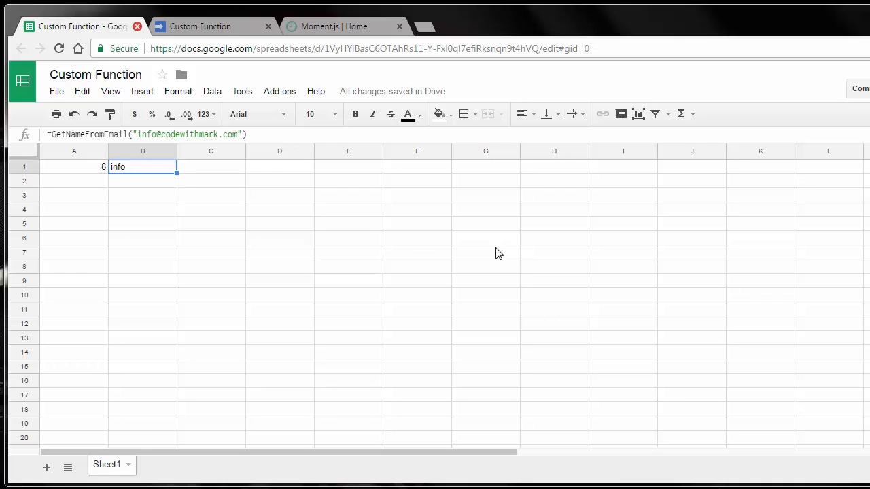
pyautogui.click(211, 27)
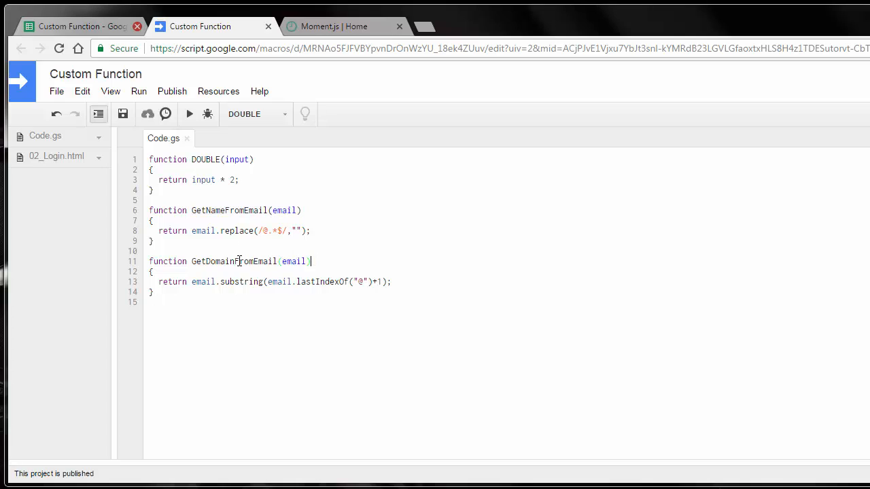
pyautogui.doubleClick(231, 261)
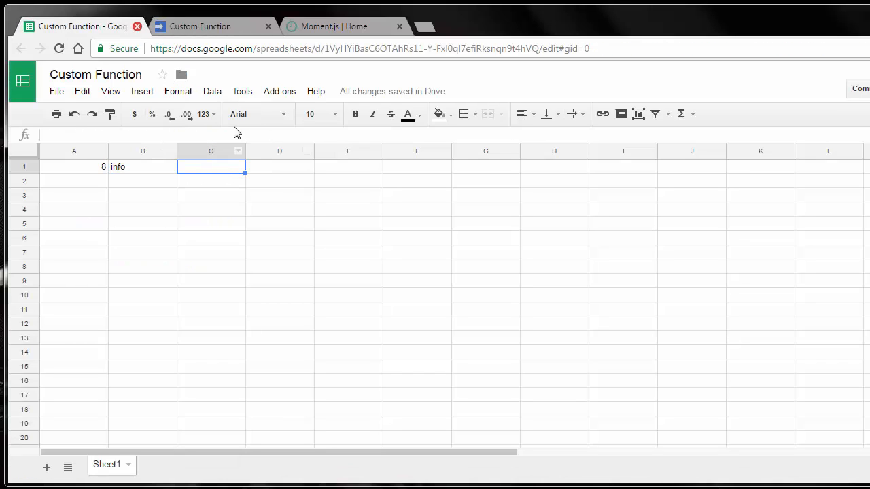
pyautogui.write('=GetDomainFromEmail(email)')
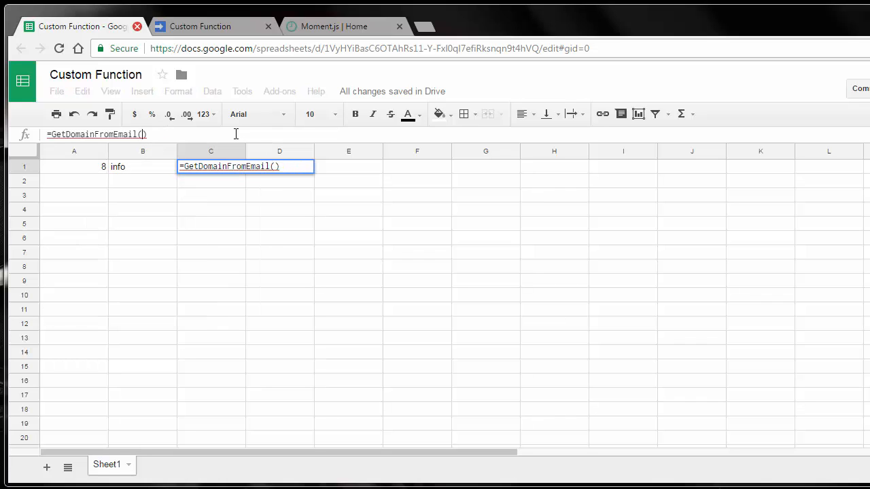
pyautogui.write('""')
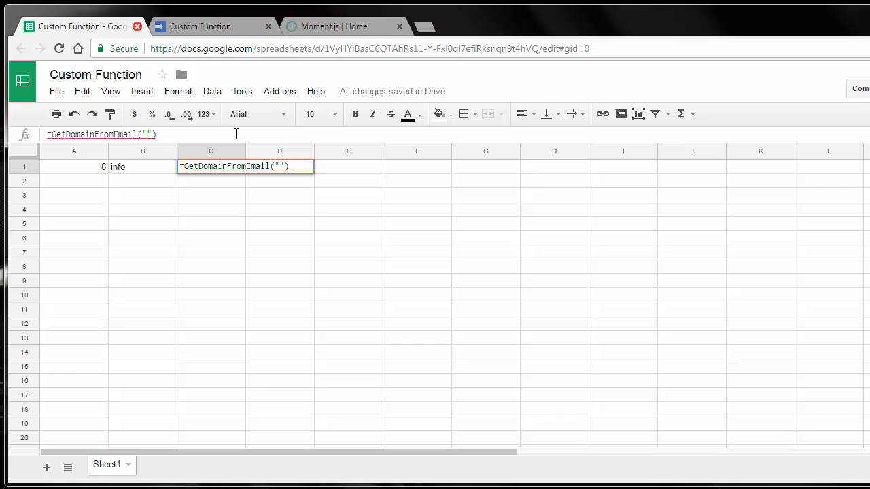
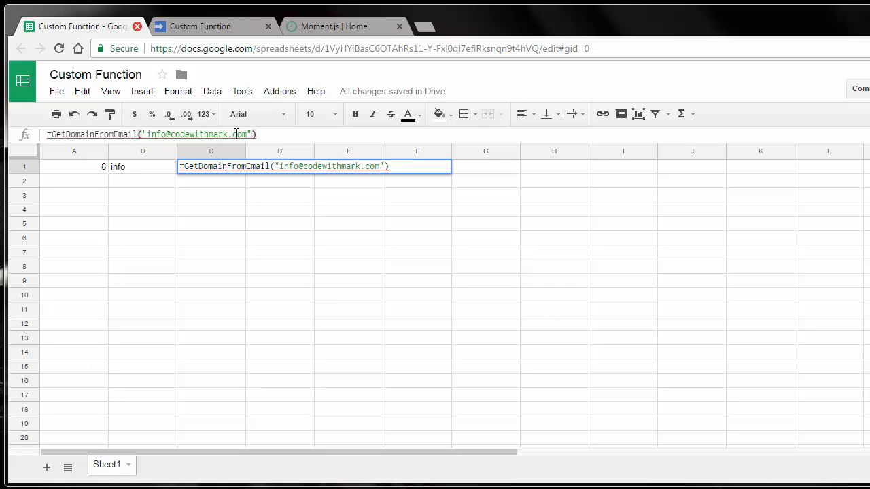
pyautogui.press('Enter')
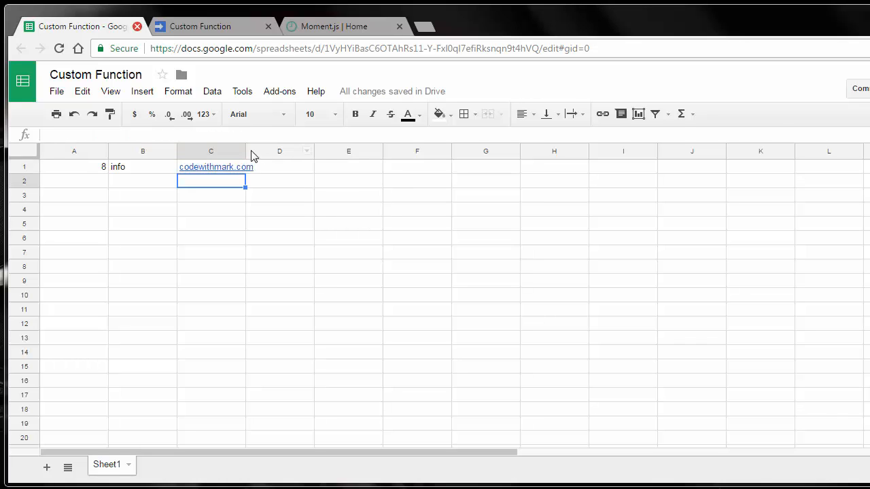
pyautogui.moveTo(245, 151); pyautogui.dragTo(257, 151)
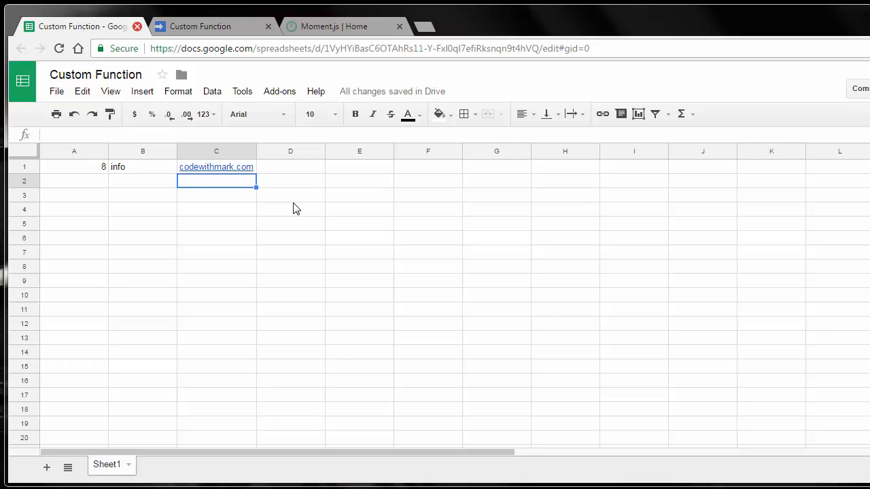
pyautogui.moveTo(283, 175)
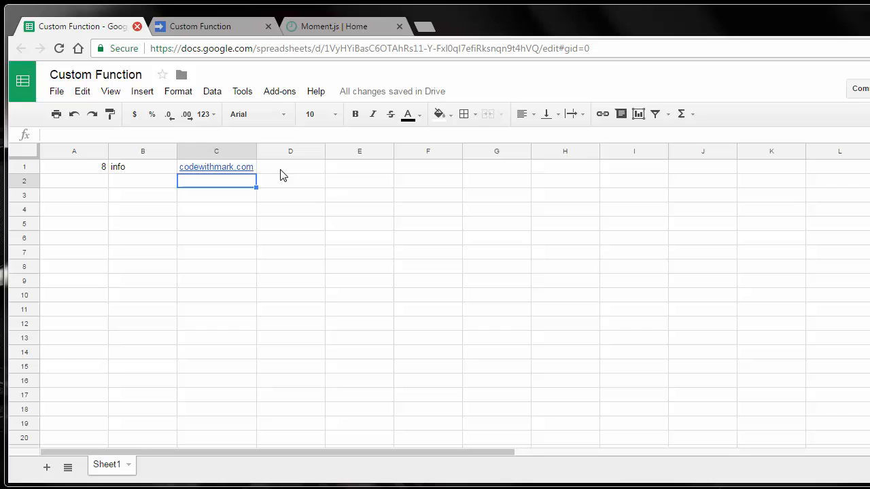
# Select D1, then switch to the Custom Function script project tab.
pyautogui.click(291, 167)
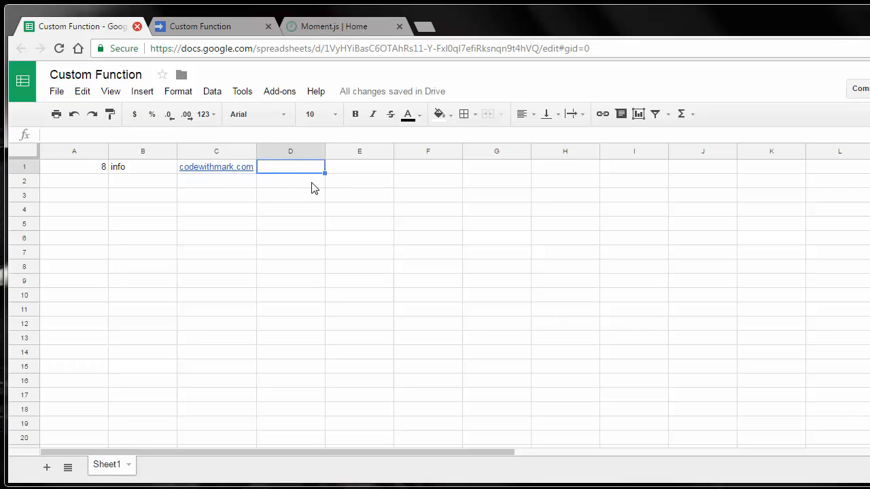
pyautogui.moveTo(298, 177)
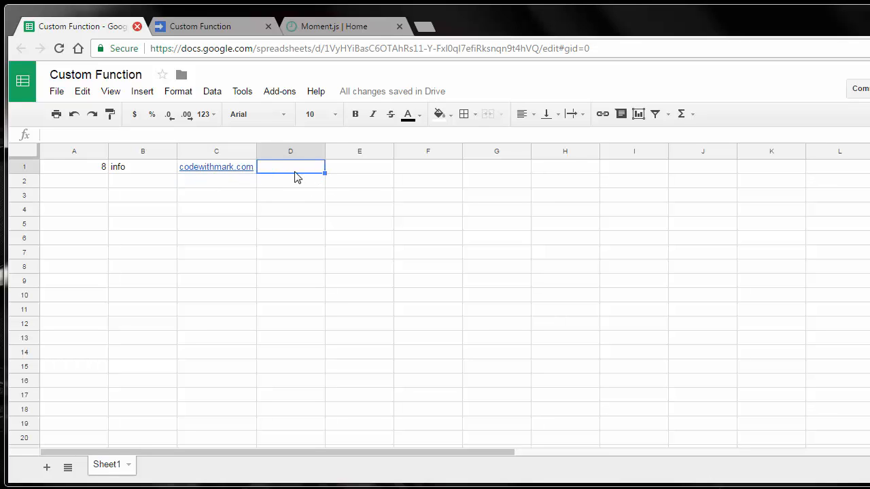
pyautogui.click(204, 26)
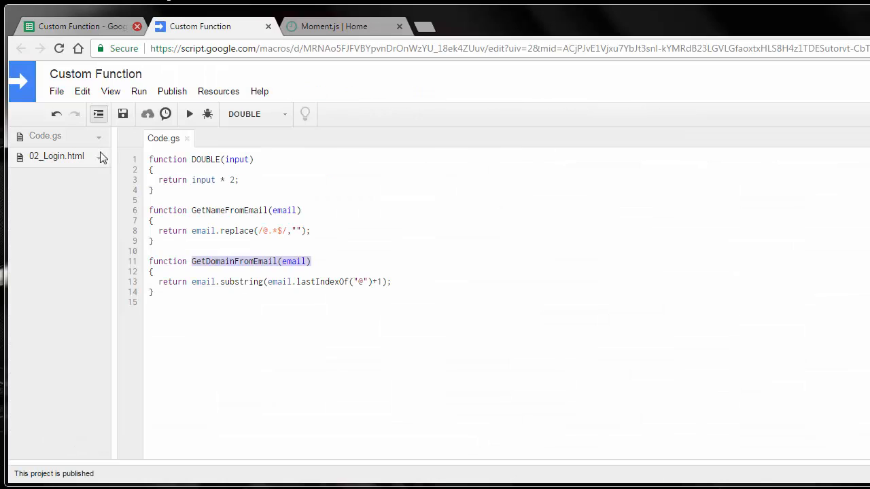
# Delete 02_Login.html from the project and bring up the Moment.js homepage.
pyautogui.click(56, 156)
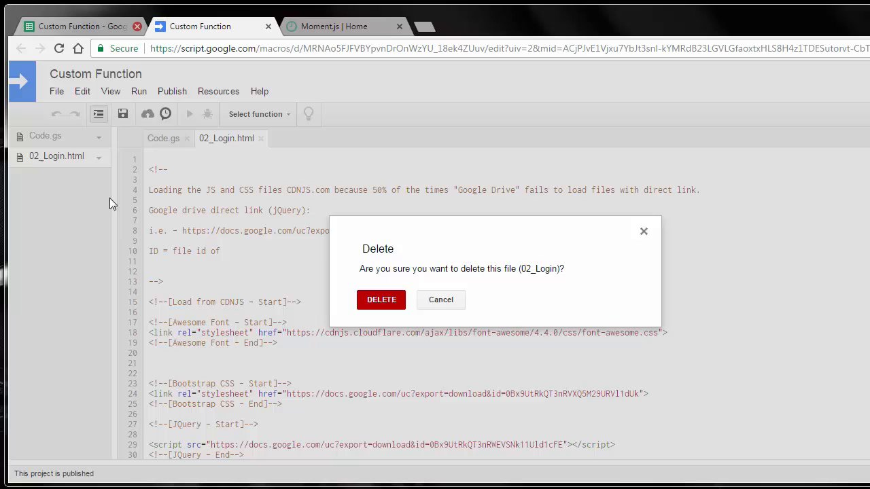
pyautogui.click(381, 300)
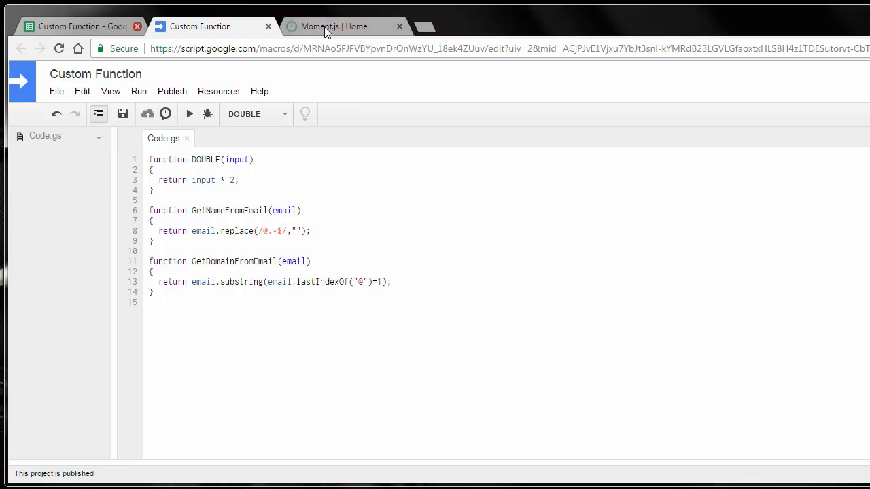
pyautogui.click(339, 26)
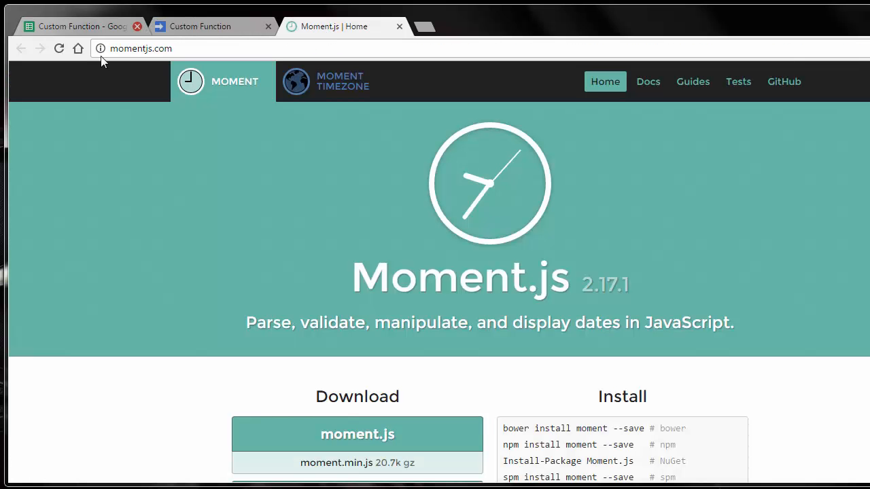
# View the moment.min.js source from momentjs.com, then return to the Custom Function script project.
pyautogui.scroll(-3)
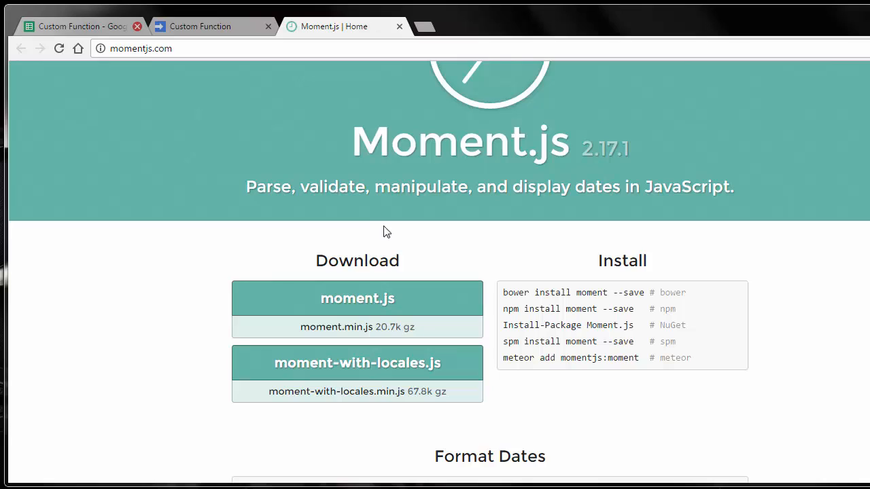
pyautogui.moveTo(391, 225)
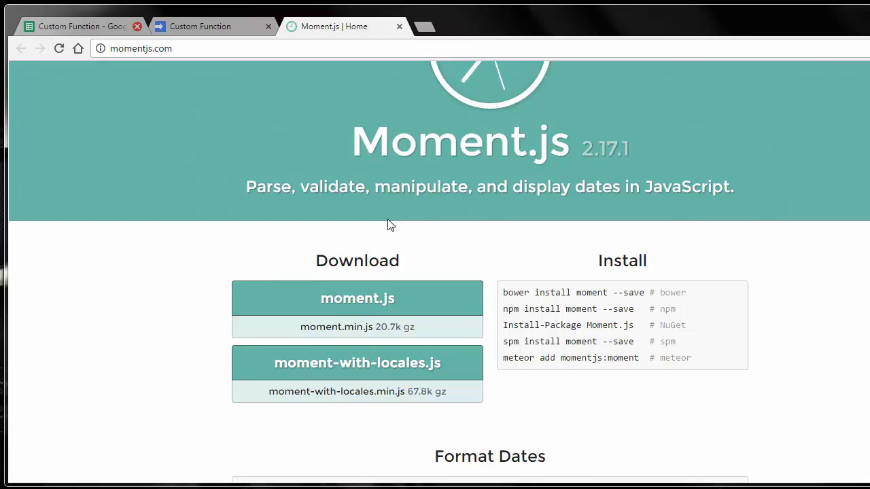
pyautogui.moveTo(398, 239)
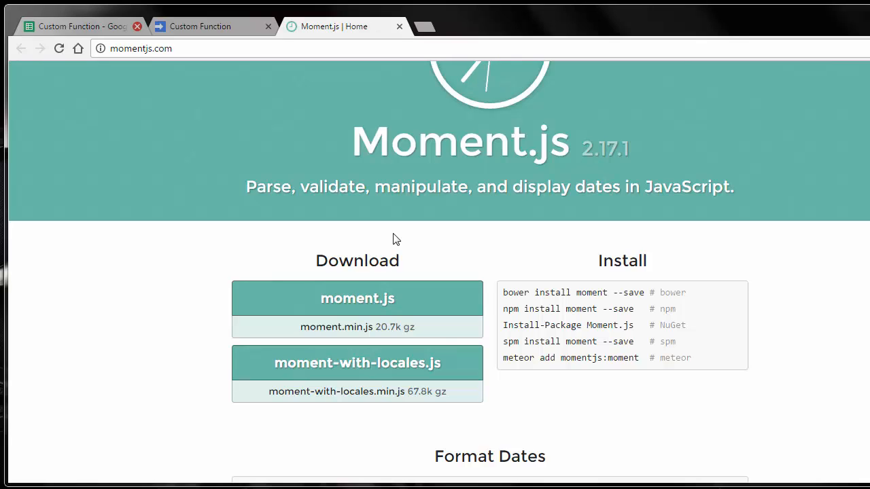
pyautogui.moveTo(374, 330)
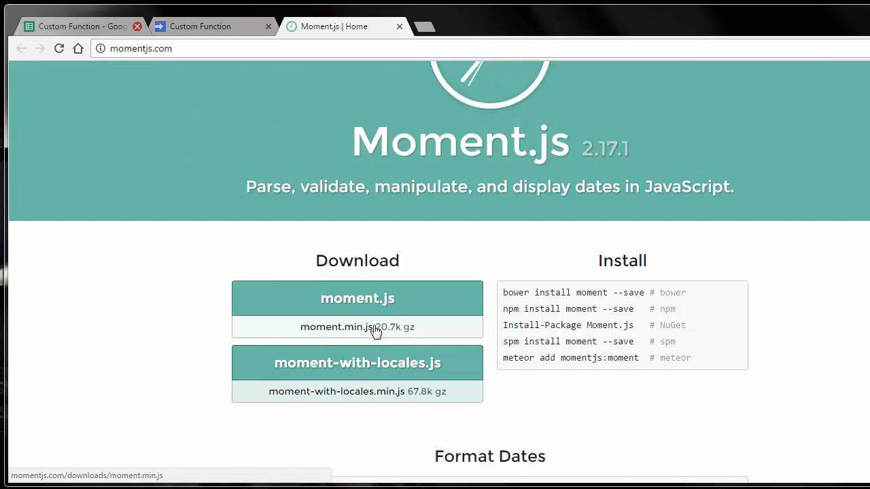
pyautogui.moveTo(280, 71)
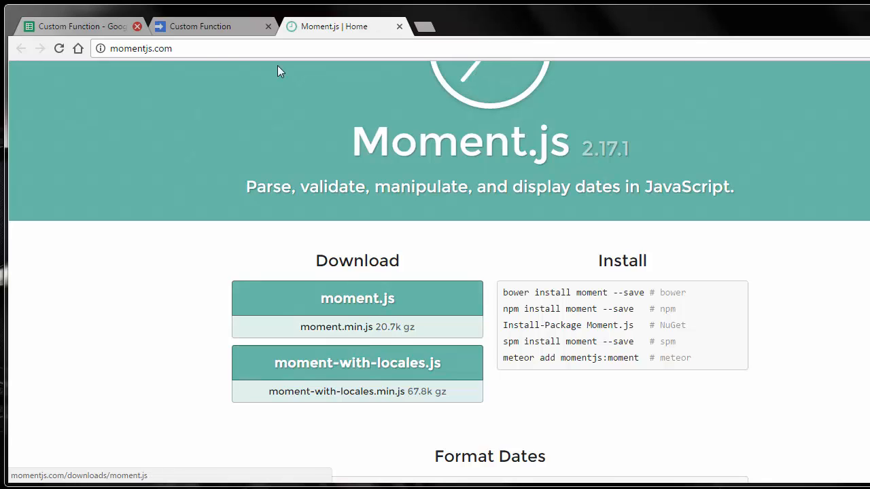
pyautogui.moveTo(213, 111)
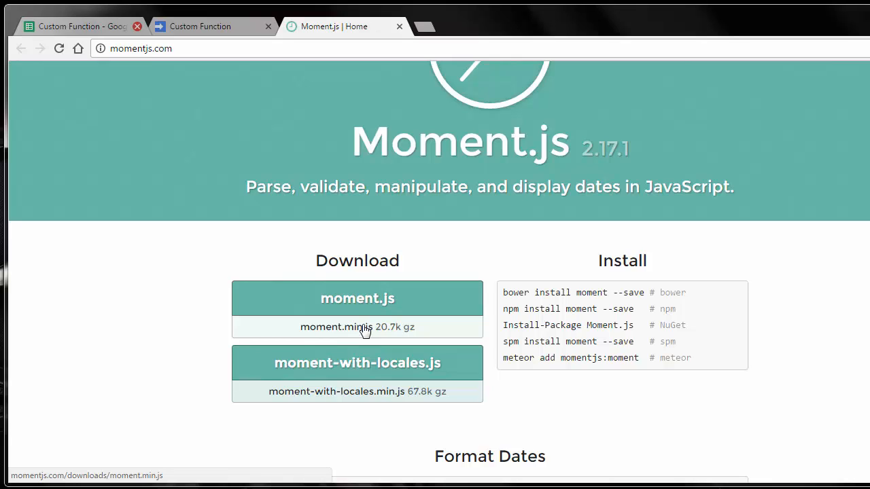
pyautogui.click(349, 326)
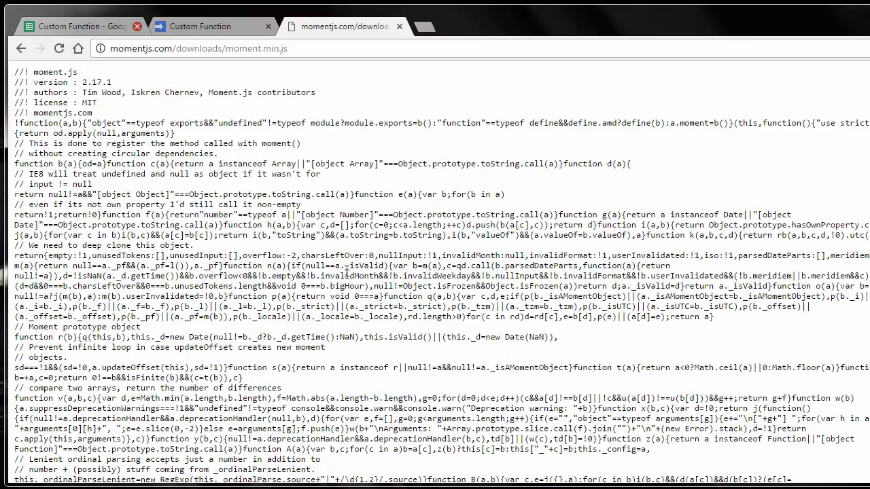
pyautogui.click(204, 26)
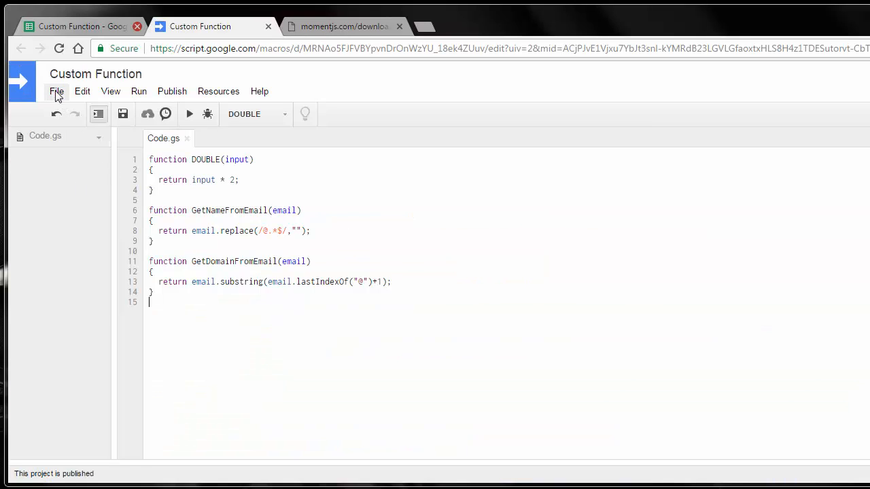
pyautogui.click(56, 91)
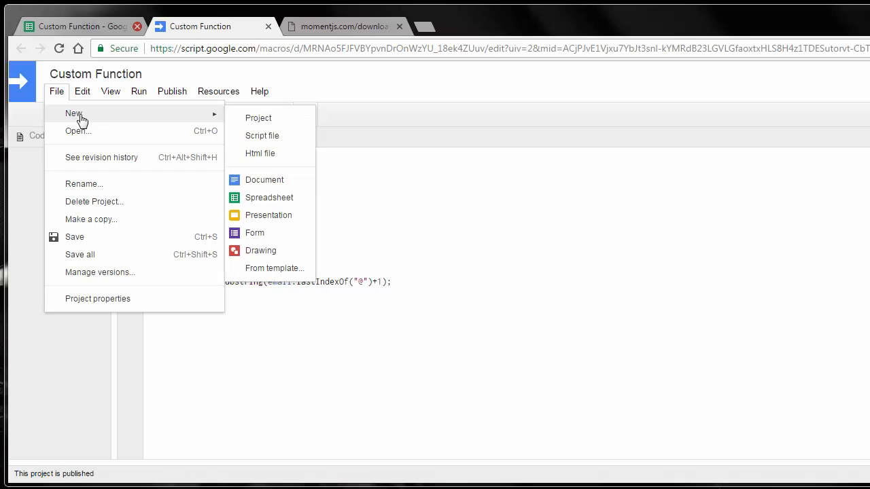
pyautogui.moveTo(295, 141)
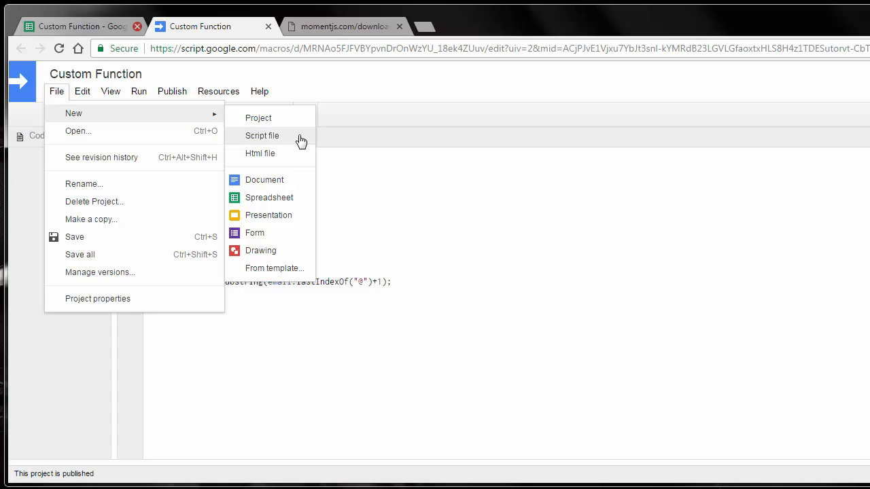
pyautogui.moveTo(295, 142)
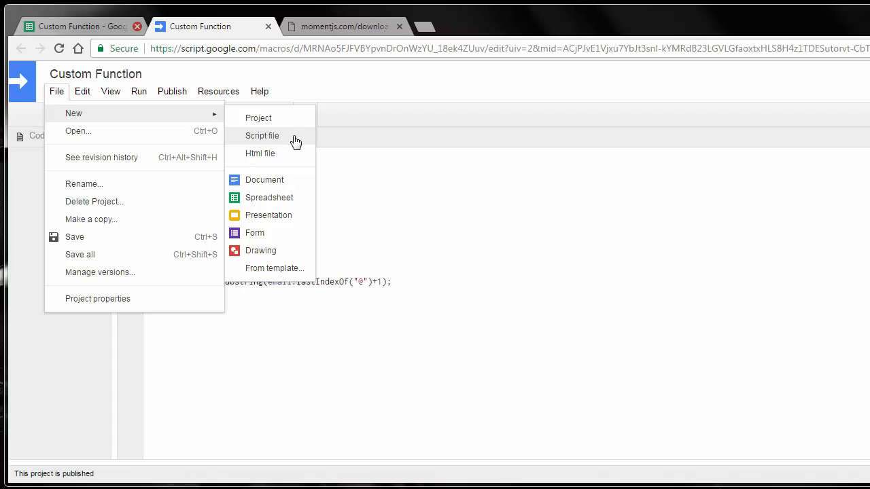
pyautogui.moveTo(275, 140)
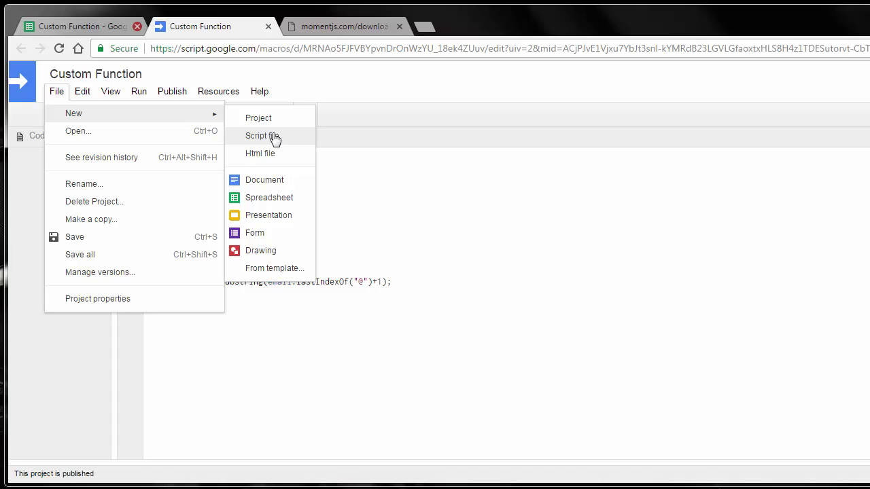
pyautogui.moveTo(259, 122)
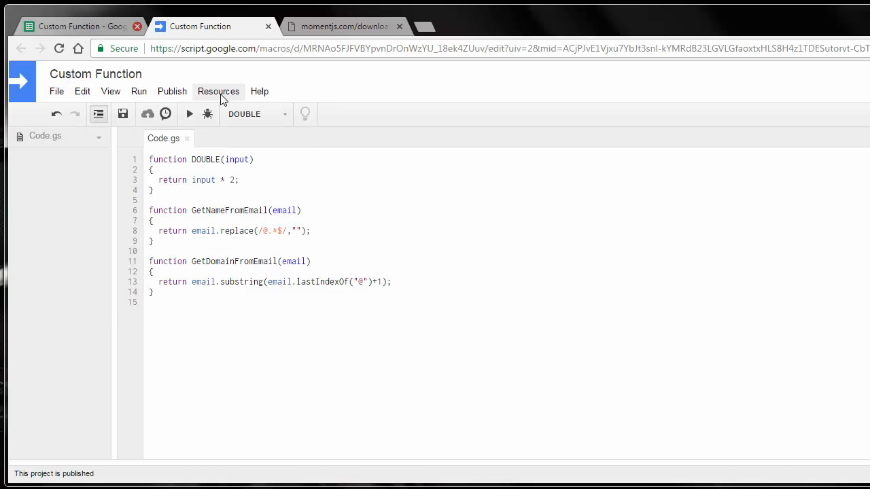
pyautogui.click(218, 91)
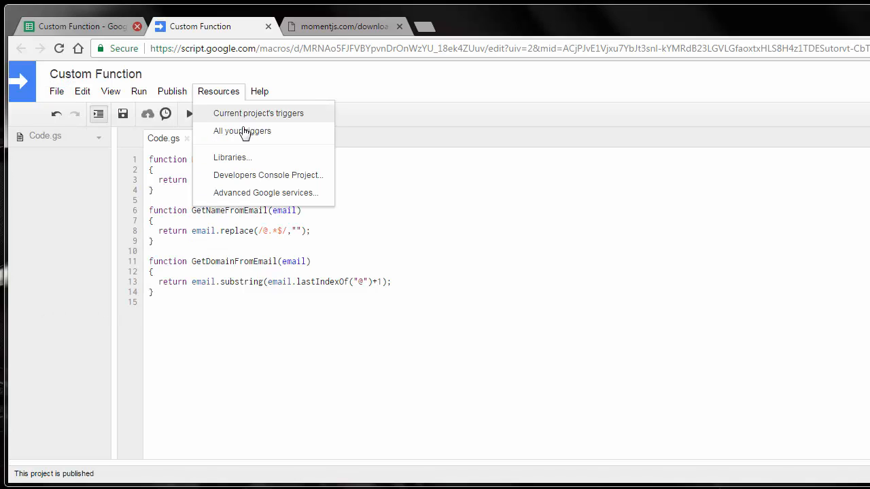
pyautogui.click(241, 131)
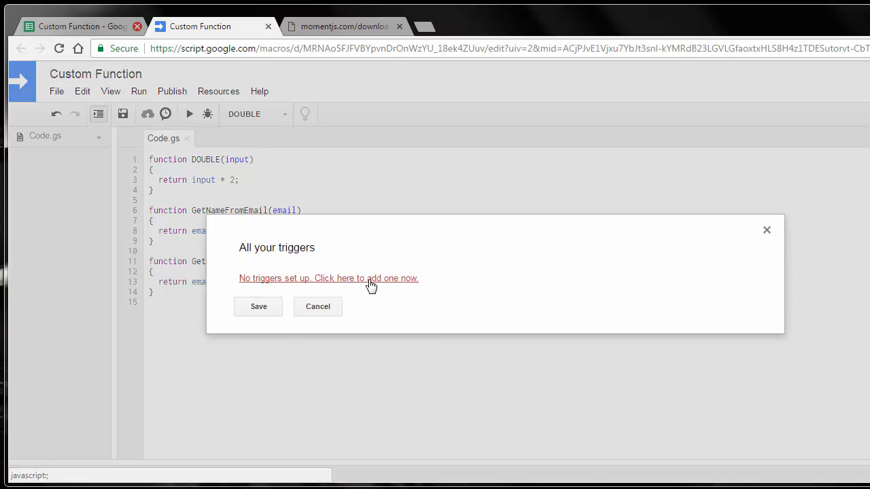
pyautogui.click(330, 278)
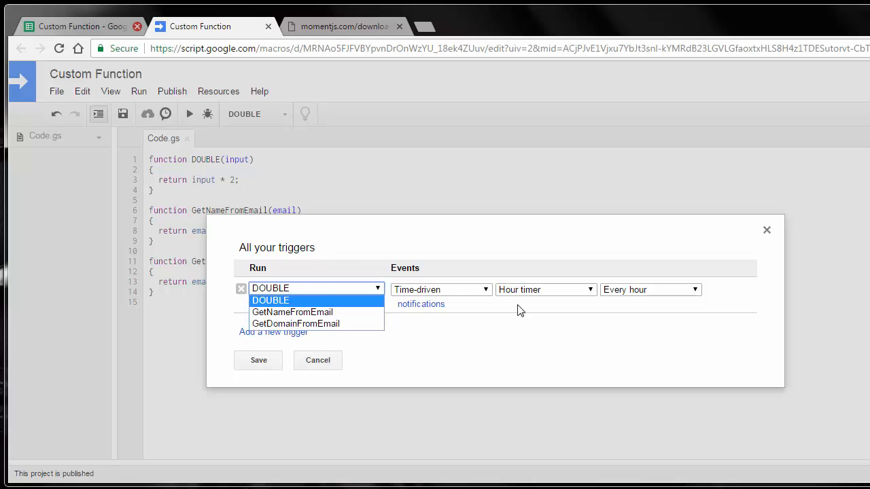
pyautogui.click(440, 290)
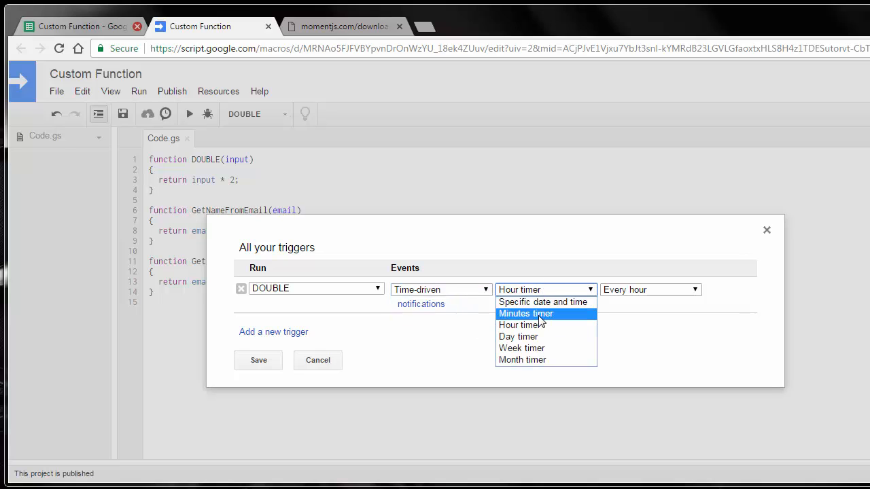
pyautogui.moveTo(519, 337)
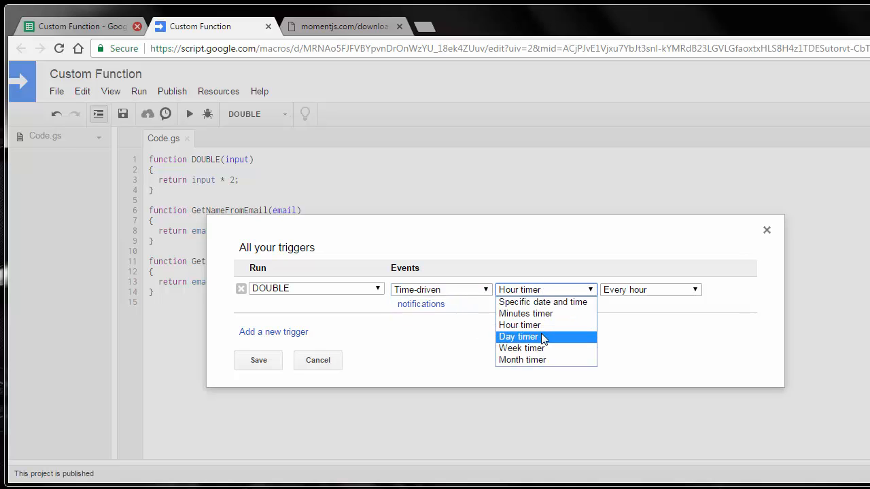
pyautogui.moveTo(541, 360)
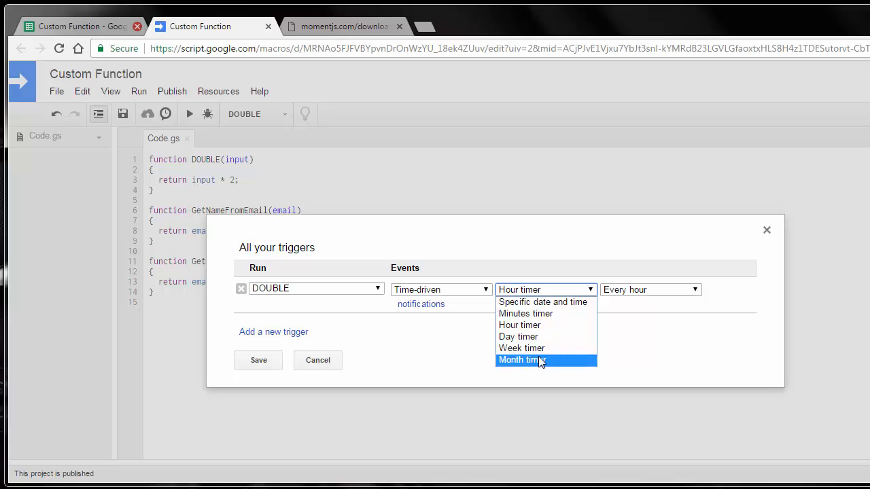
pyautogui.moveTo(528, 325)
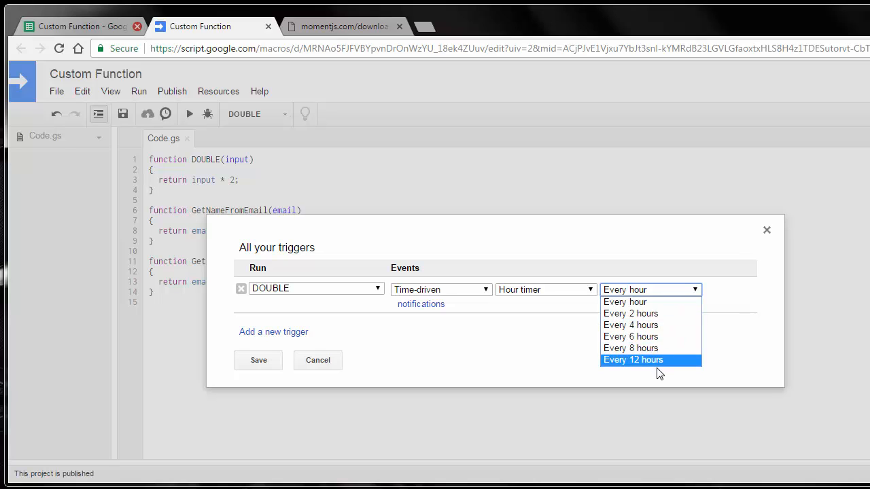
pyautogui.click(545, 289)
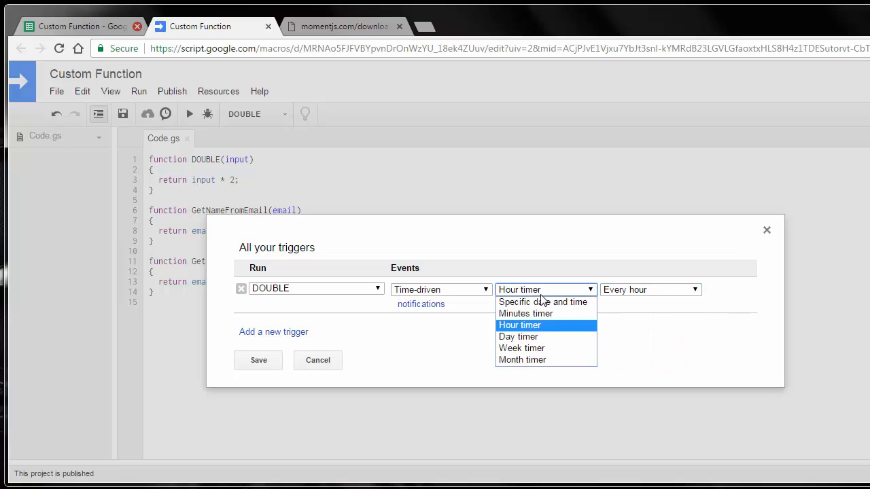
pyautogui.click(518, 336)
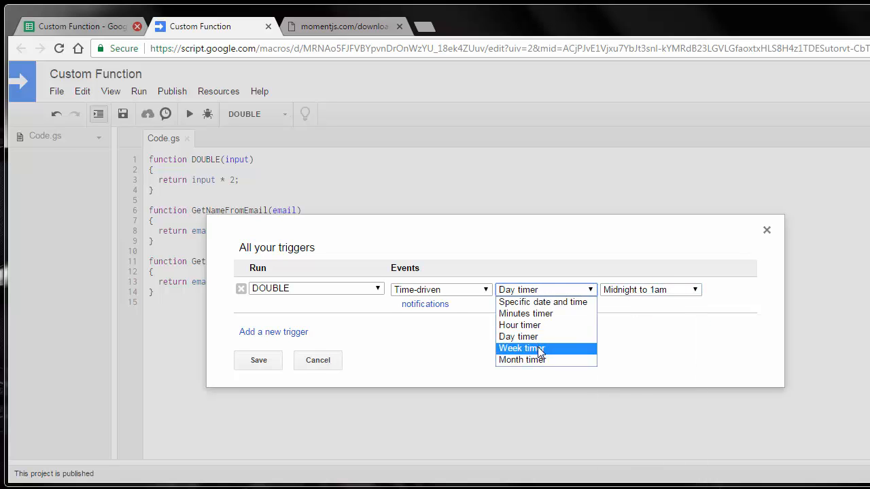
pyautogui.click(521, 348)
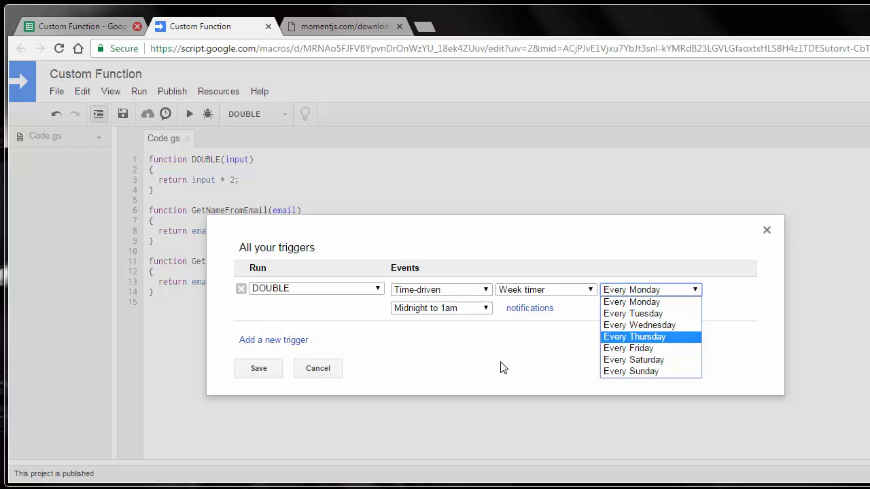
pyautogui.moveTo(504, 347)
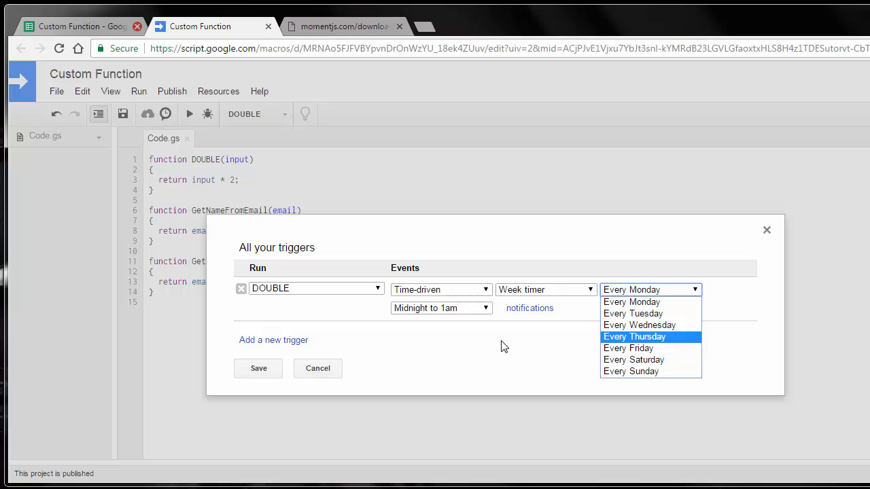
pyautogui.click(317, 368)
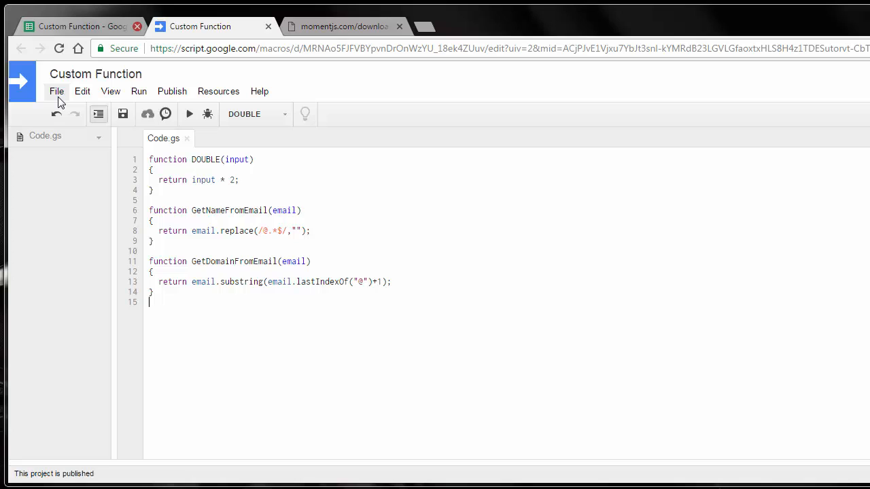
# Create a new script file named momentjs in the project to hold the moment.js library code.
pyautogui.click(57, 91)
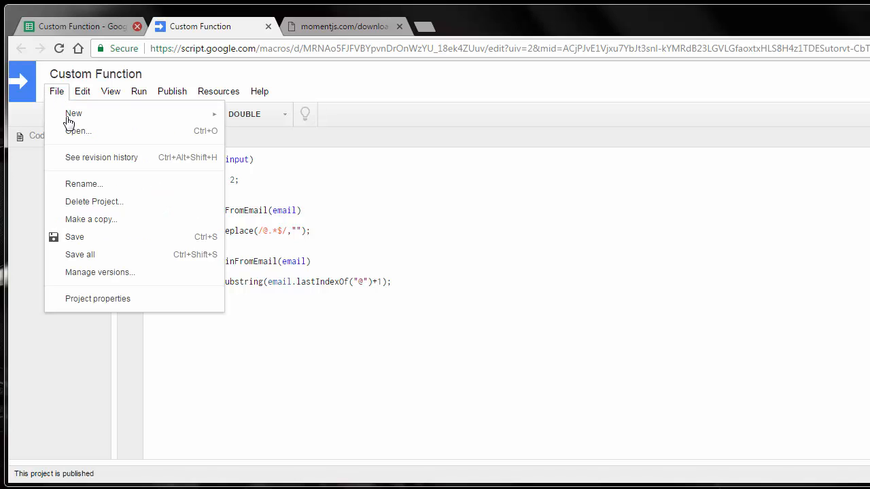
pyautogui.moveTo(74, 113)
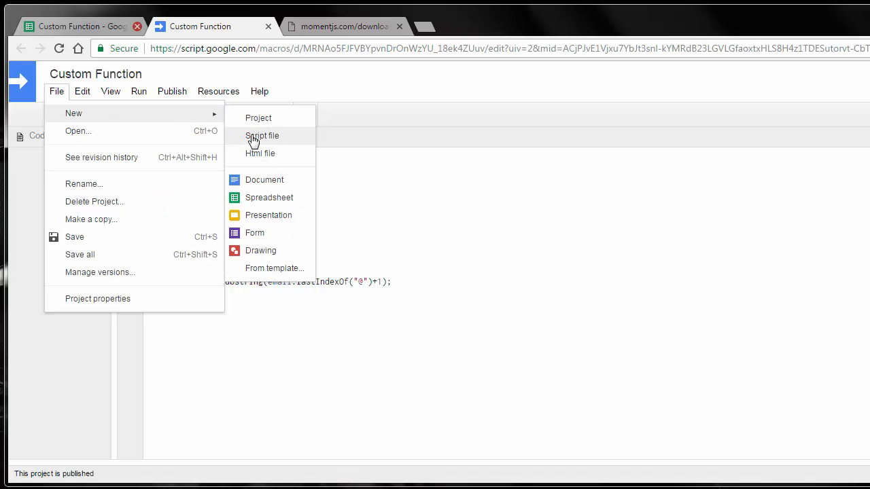
pyautogui.moveTo(136, 114)
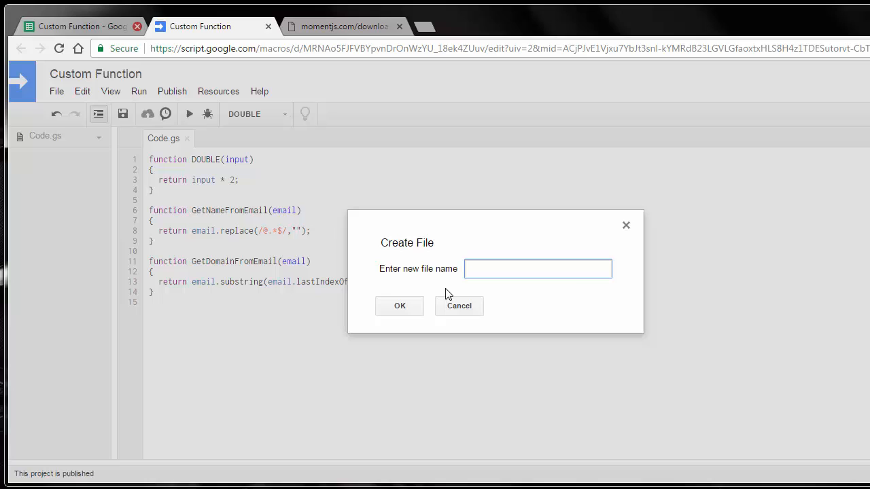
pyautogui.write('mo')
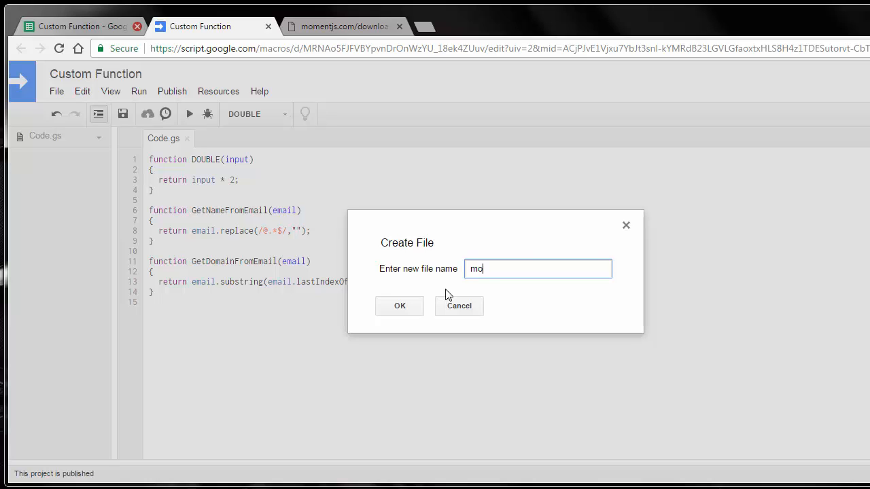
pyautogui.write('nm')
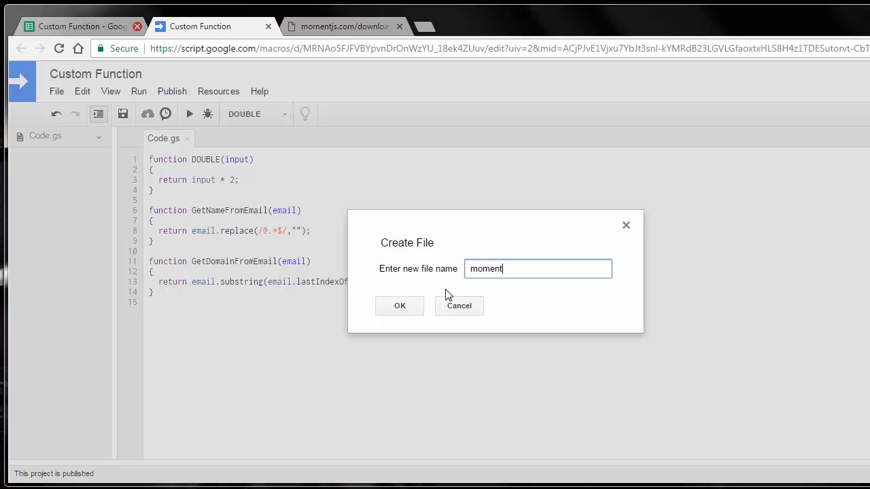
pyautogui.click(400, 306)
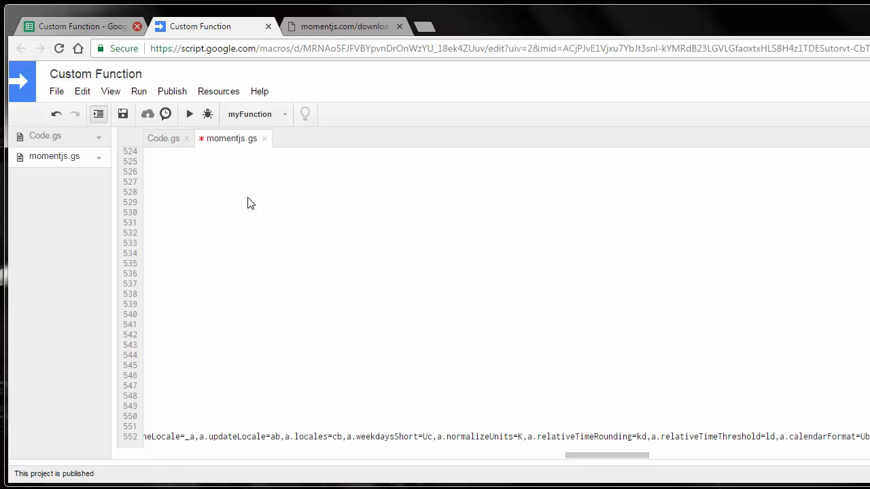
# Save momentjs.gs and make room in Code.gs below the existing functions.
pyautogui.click(123, 113)
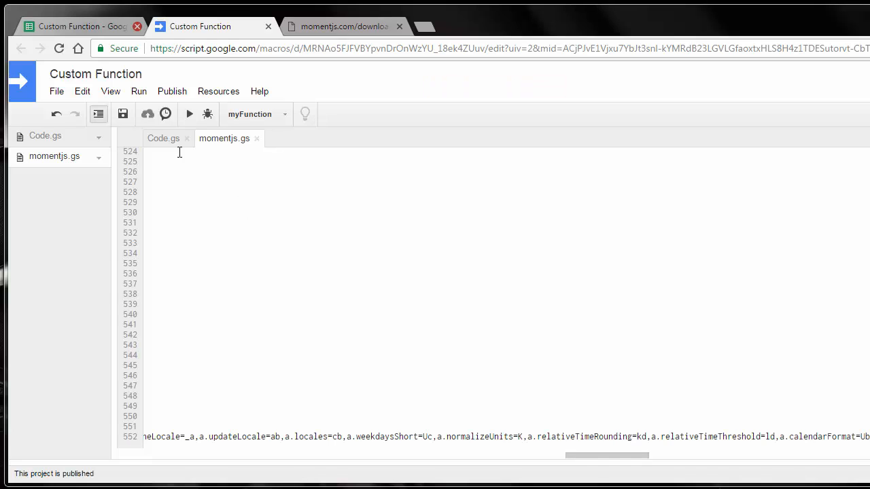
pyautogui.click(163, 138)
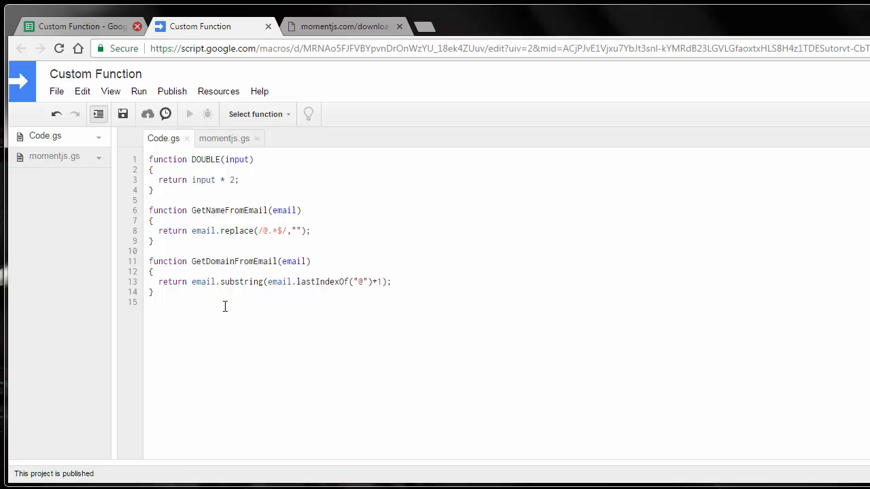
pyautogui.press('Enter')
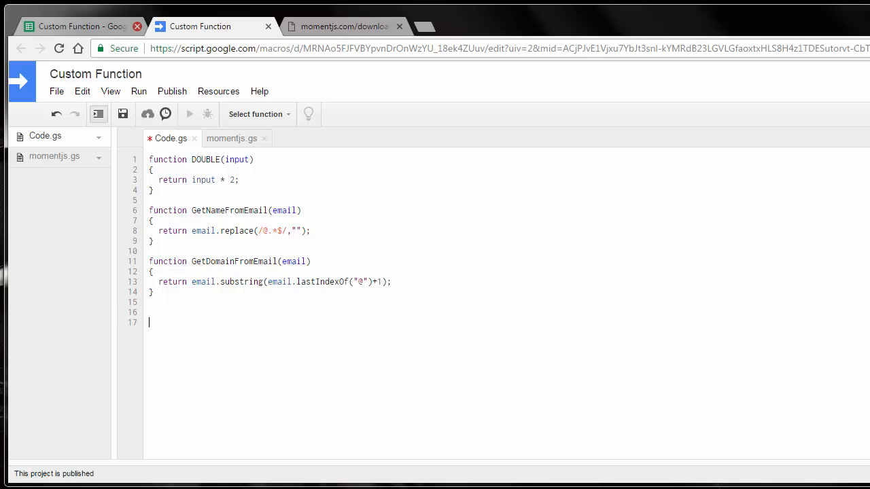
pyautogui.moveTo(251, 331)
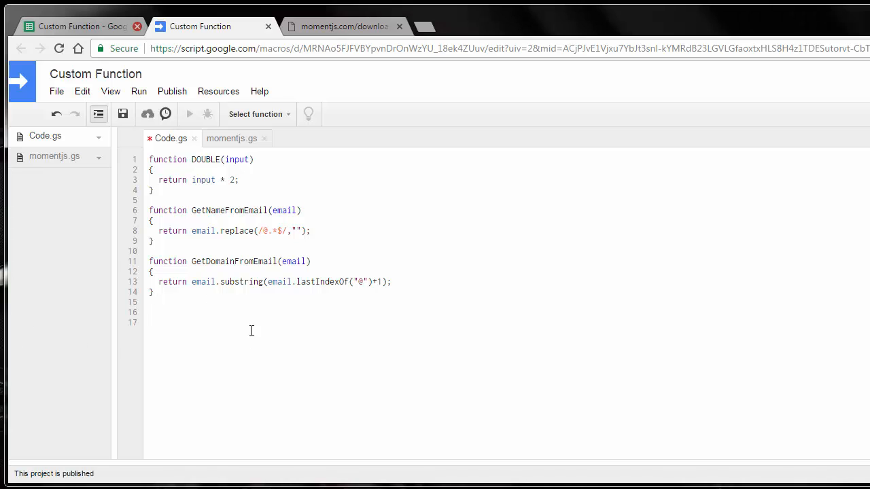
# Write MyWeekEndingDate(date) returning moment(date).endOf('week').format('MM/DD/YYYY').
pyautogui.write('function MyWeekEndingDate(date)')
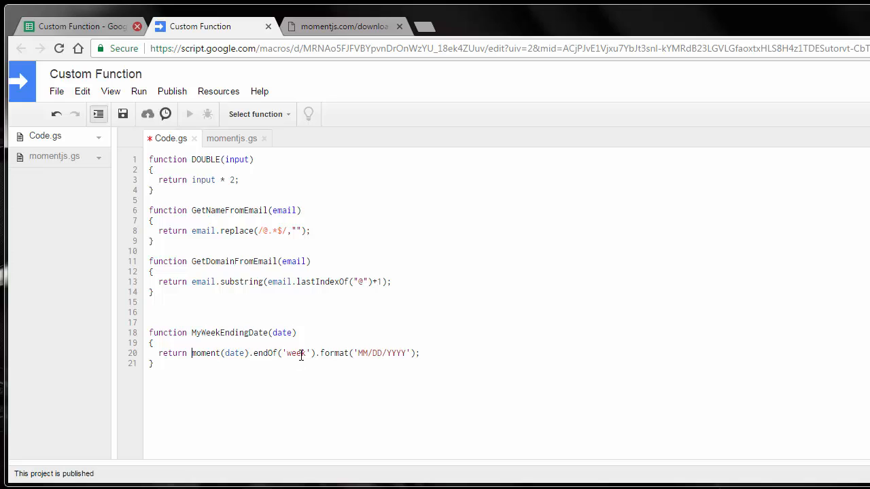
pyautogui.moveTo(191, 352); pyautogui.dragTo(415, 353)
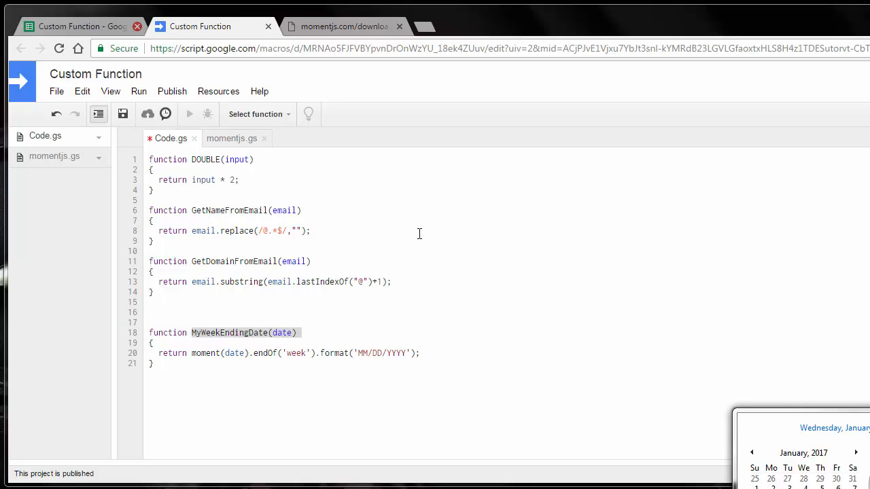
pyautogui.click(312, 231)
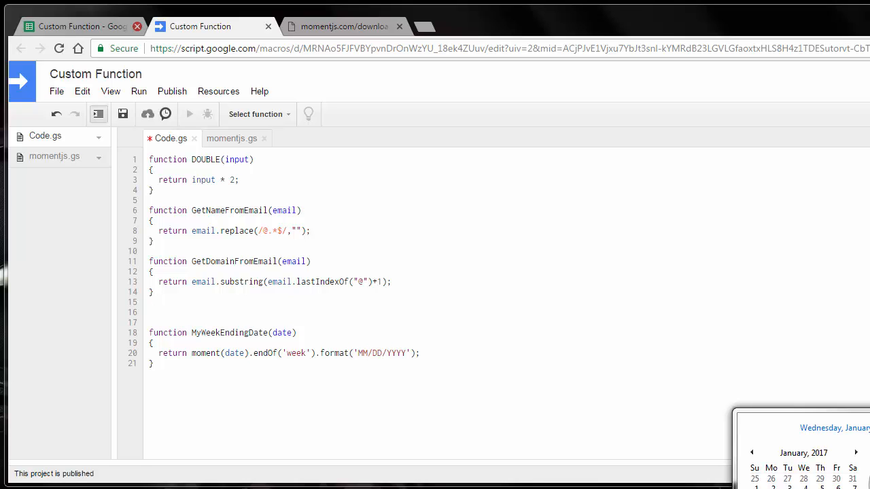
pyautogui.moveTo(557, 289)
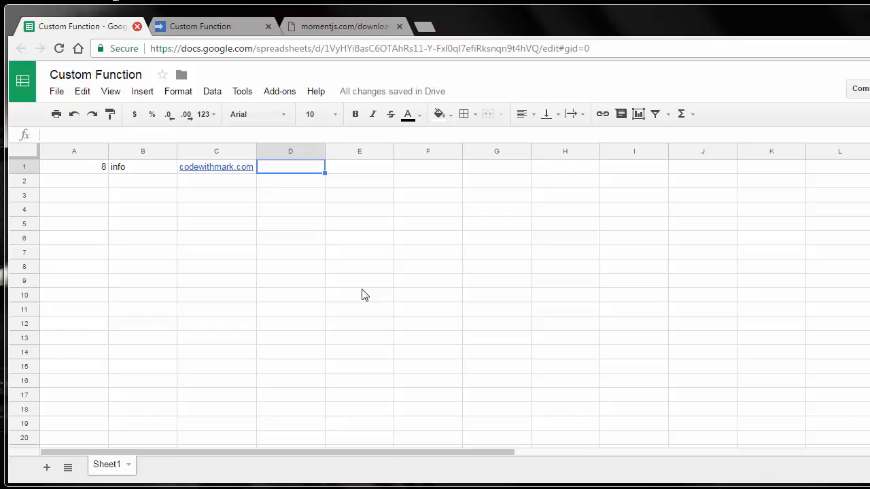
# Enter =MyWeekEndingDate("1/11/2017") in cell D1, which first yields a #NAME? error.
pyautogui.click(360, 166)
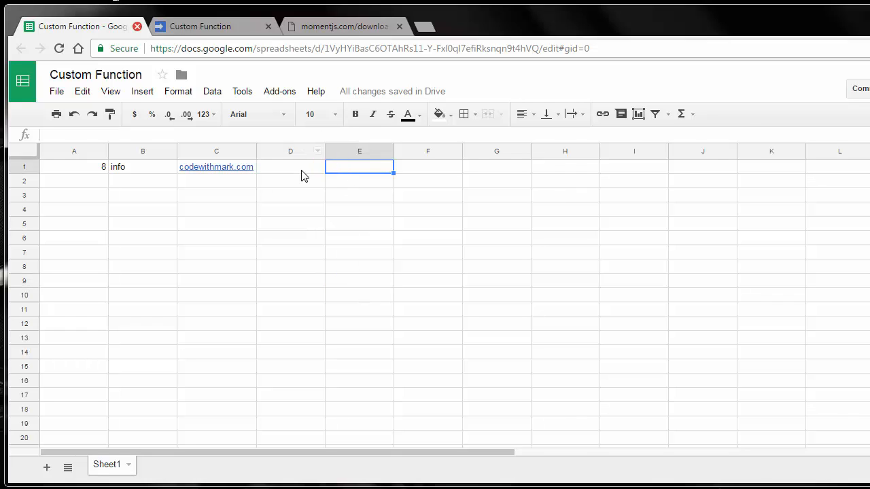
pyautogui.write('= MyWeekEndingDate(date)')
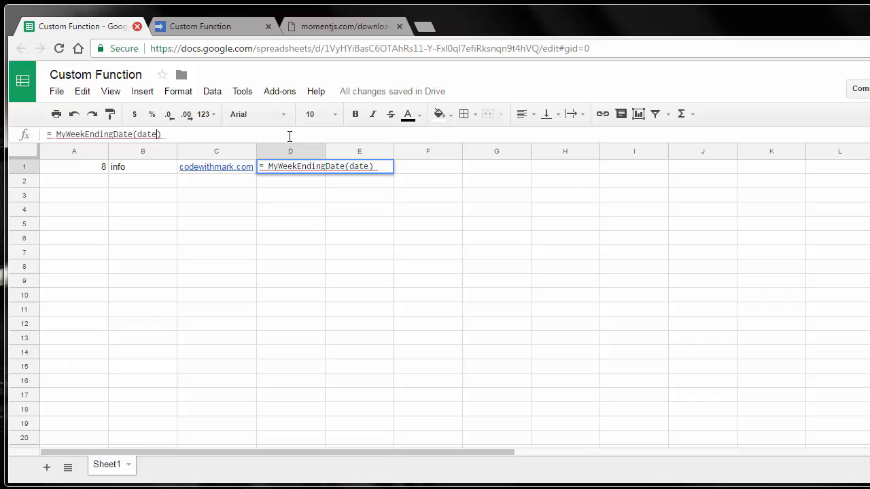
pyautogui.press('Backspace')
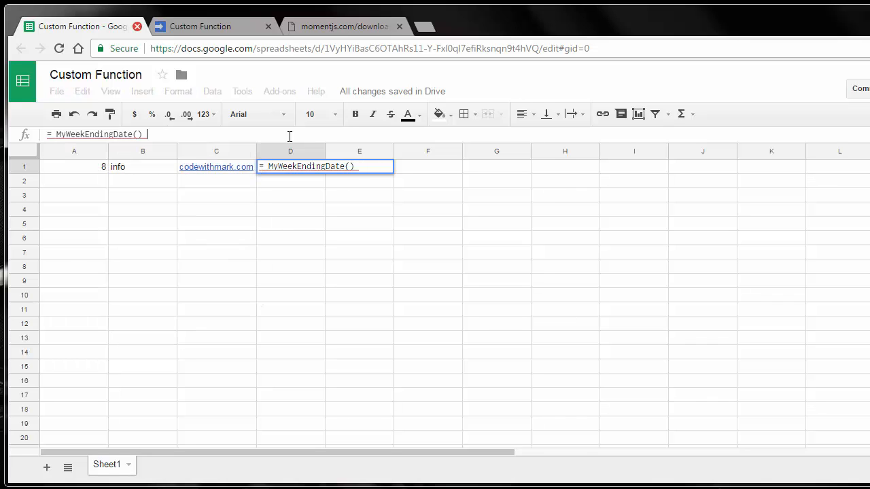
pyautogui.write('""')
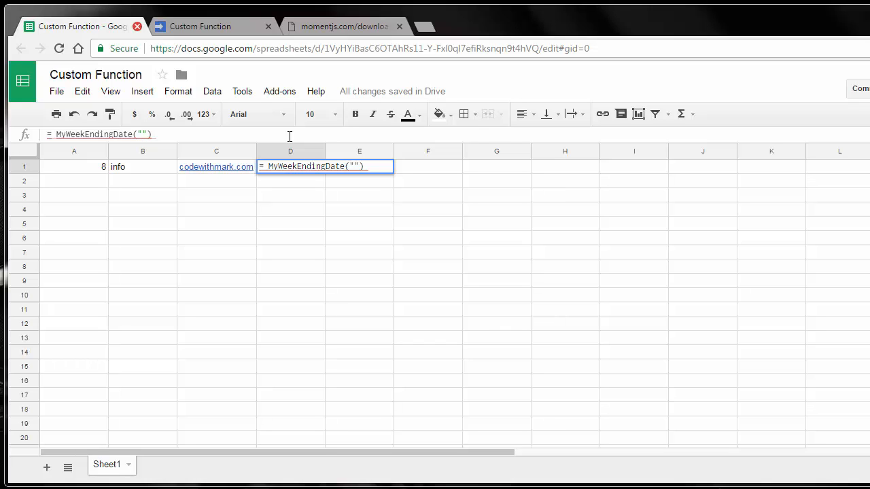
pyautogui.write('1/')
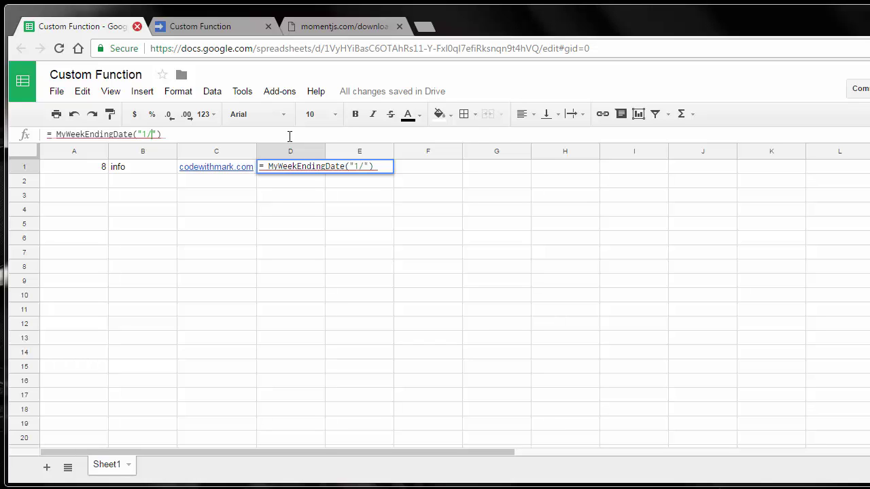
pyautogui.write('11/2014')
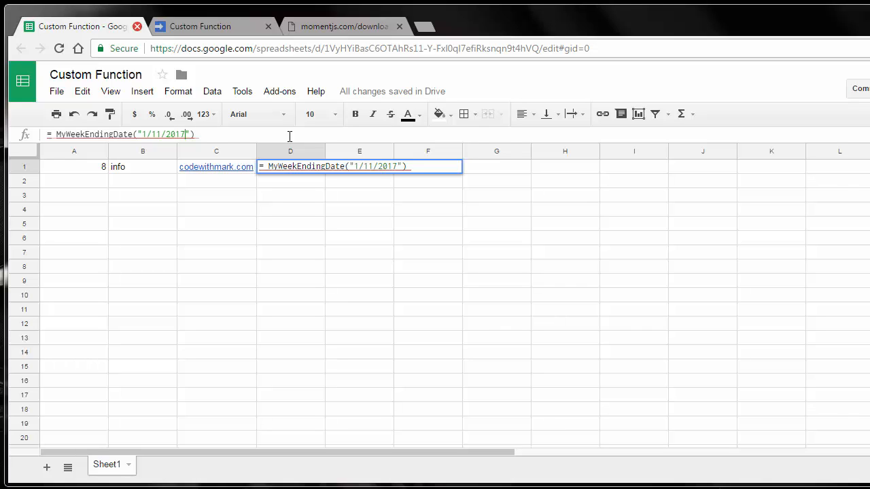
pyautogui.press('Enter')
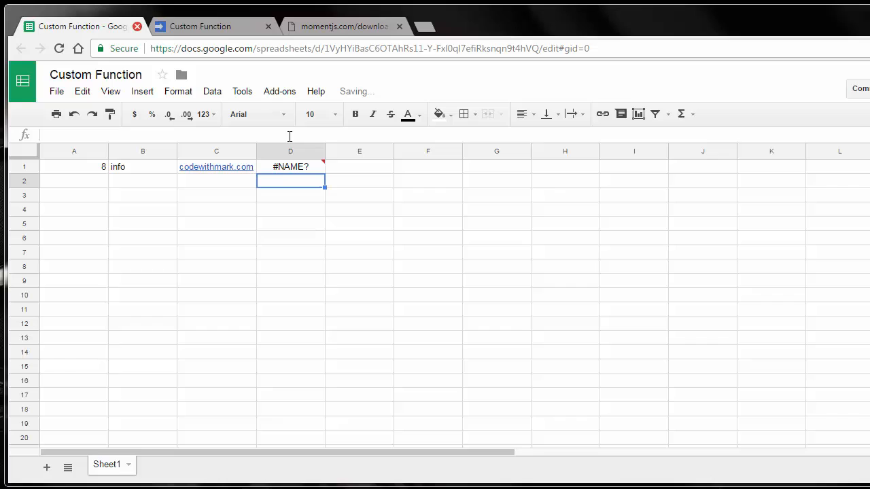
# Save the Code.gs changes in the script project and return to cell D1 in the sheet.
pyautogui.click(290, 166)
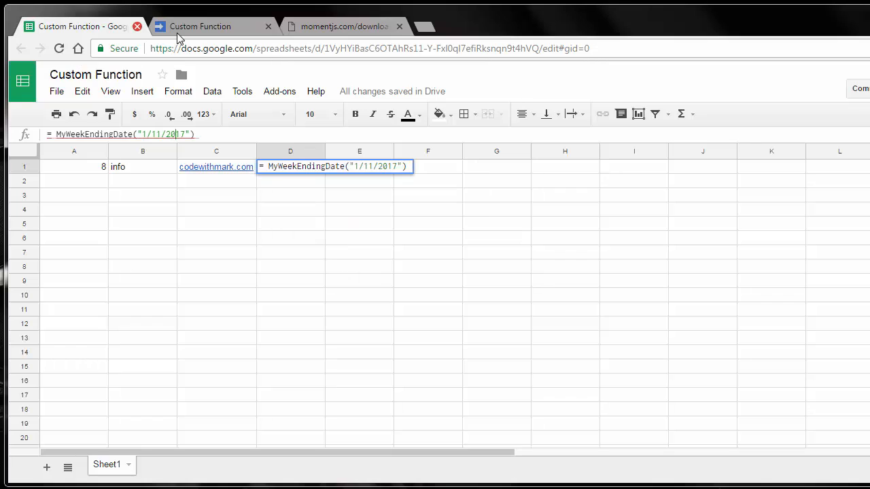
pyautogui.click(204, 26)
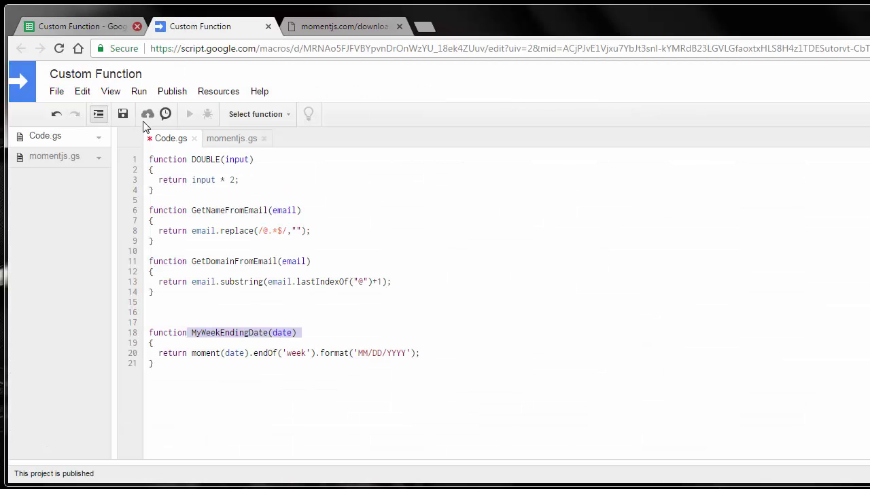
pyautogui.click(123, 113)
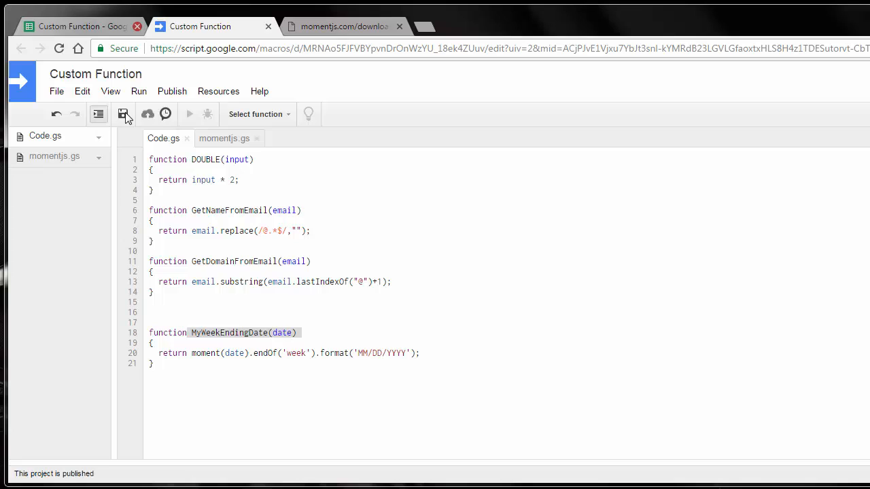
pyautogui.click(76, 27)
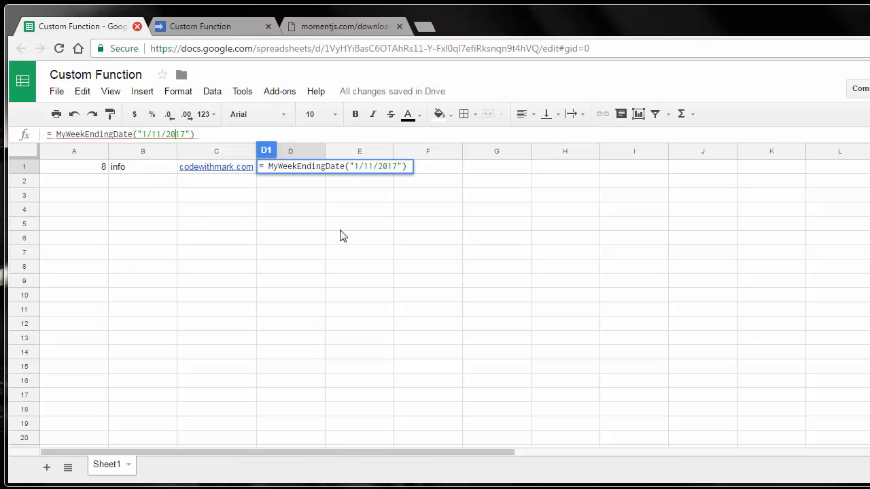
# Re-enter the D1 formula so it recalculates and displays 01/14/2017.
pyautogui.press('Enter')
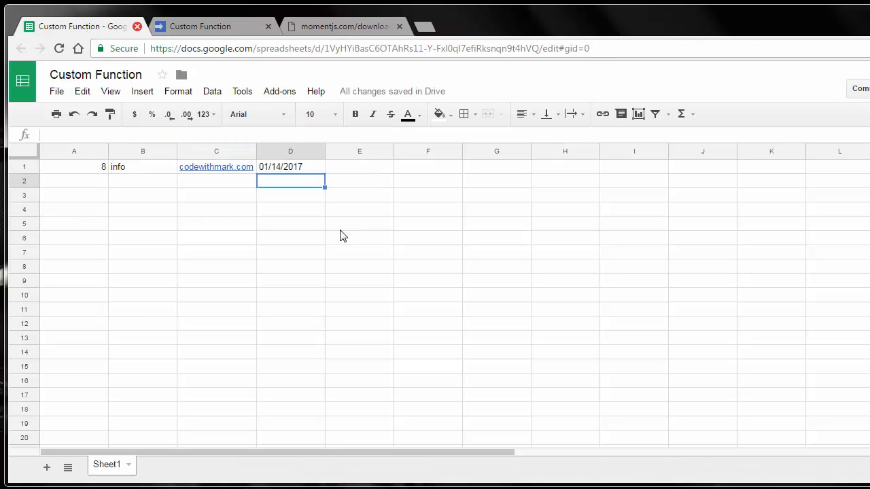
pyautogui.moveTo(311, 171)
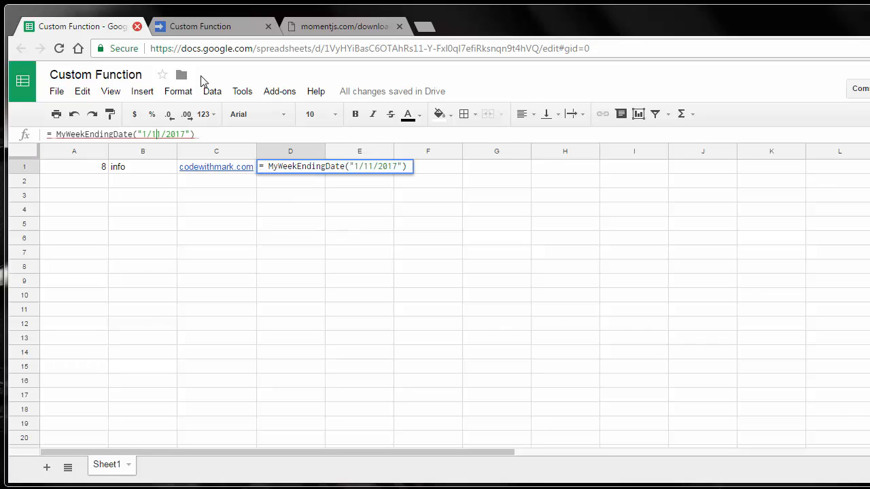
pyautogui.press('Backspace')
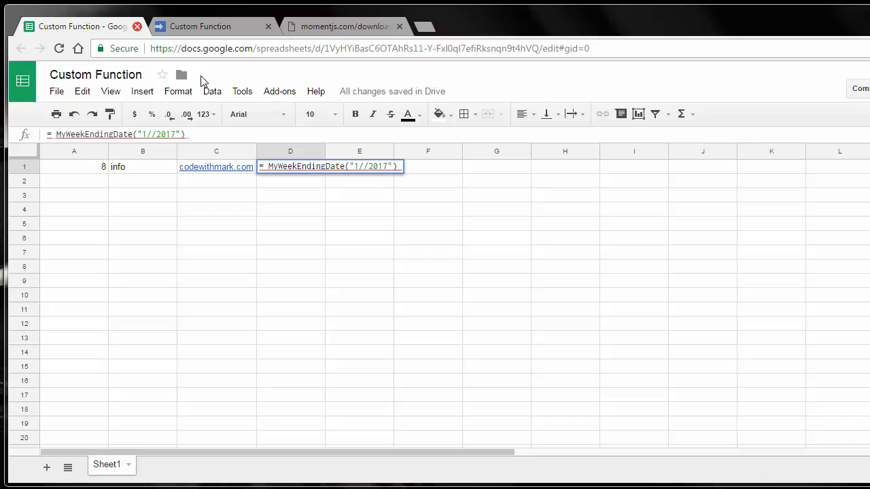
pyautogui.press('Enter')
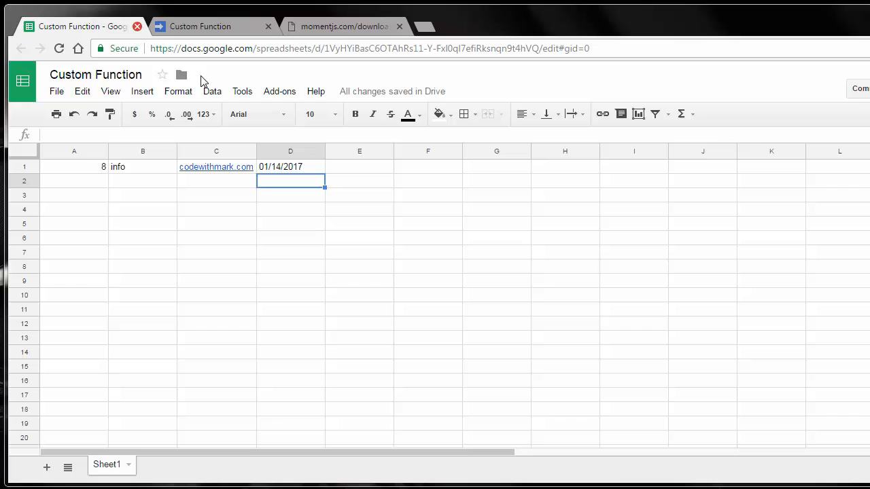
pyautogui.moveTo(354, 131)
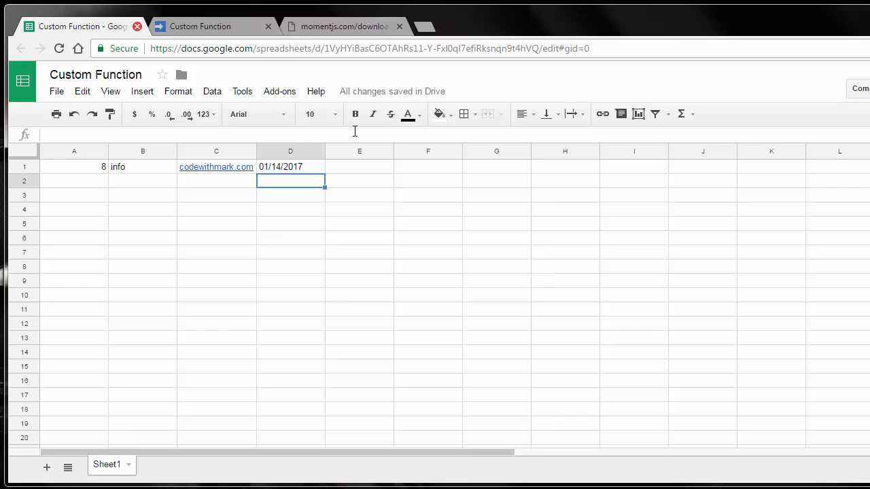